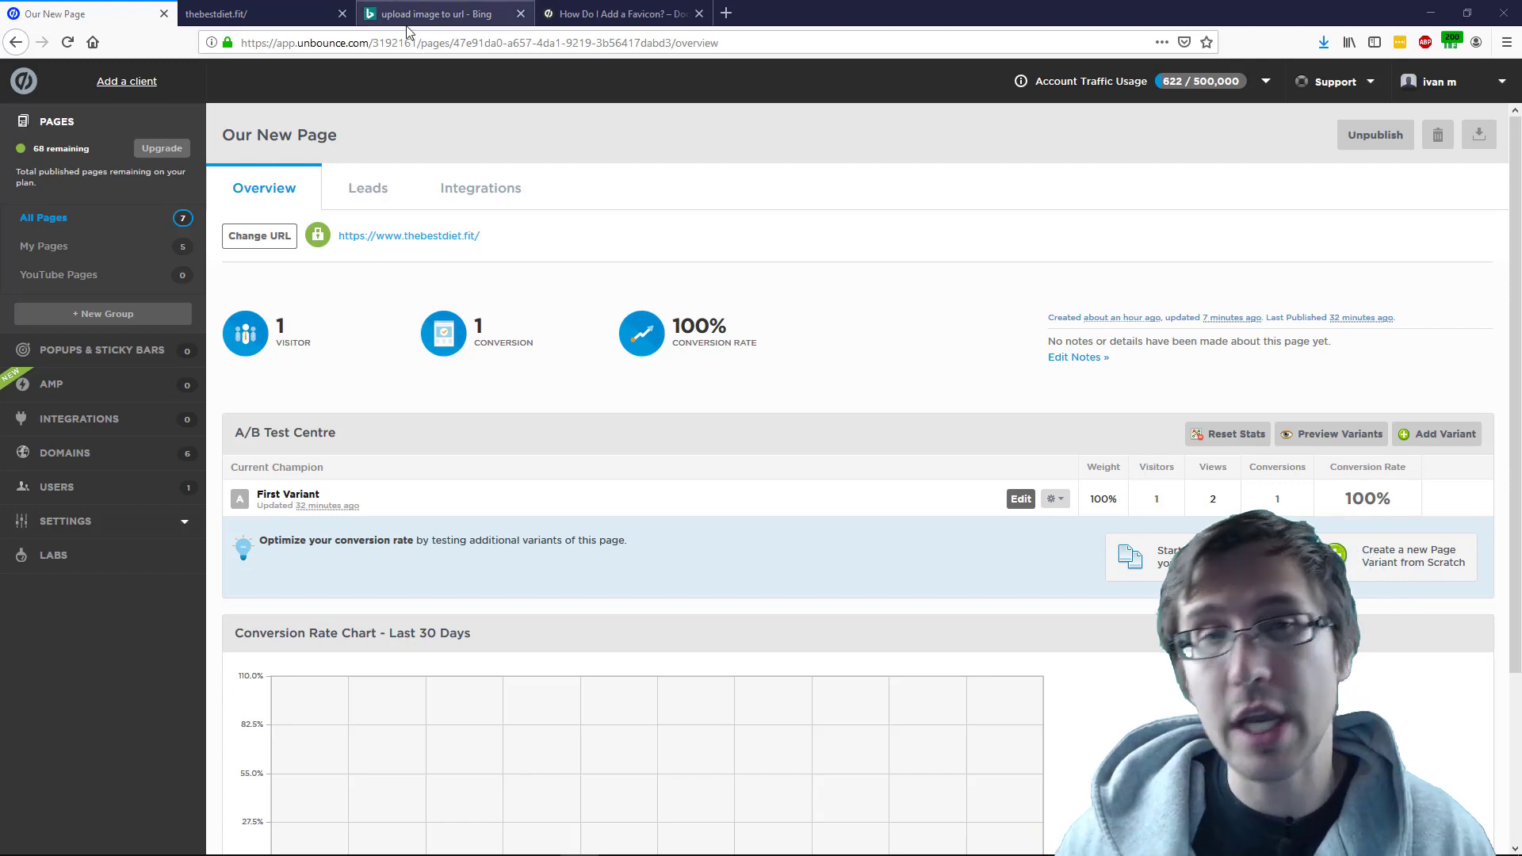
# Step: Bring up the Bing results for 'upload image to url' and review them
pyautogui.click(442, 14)
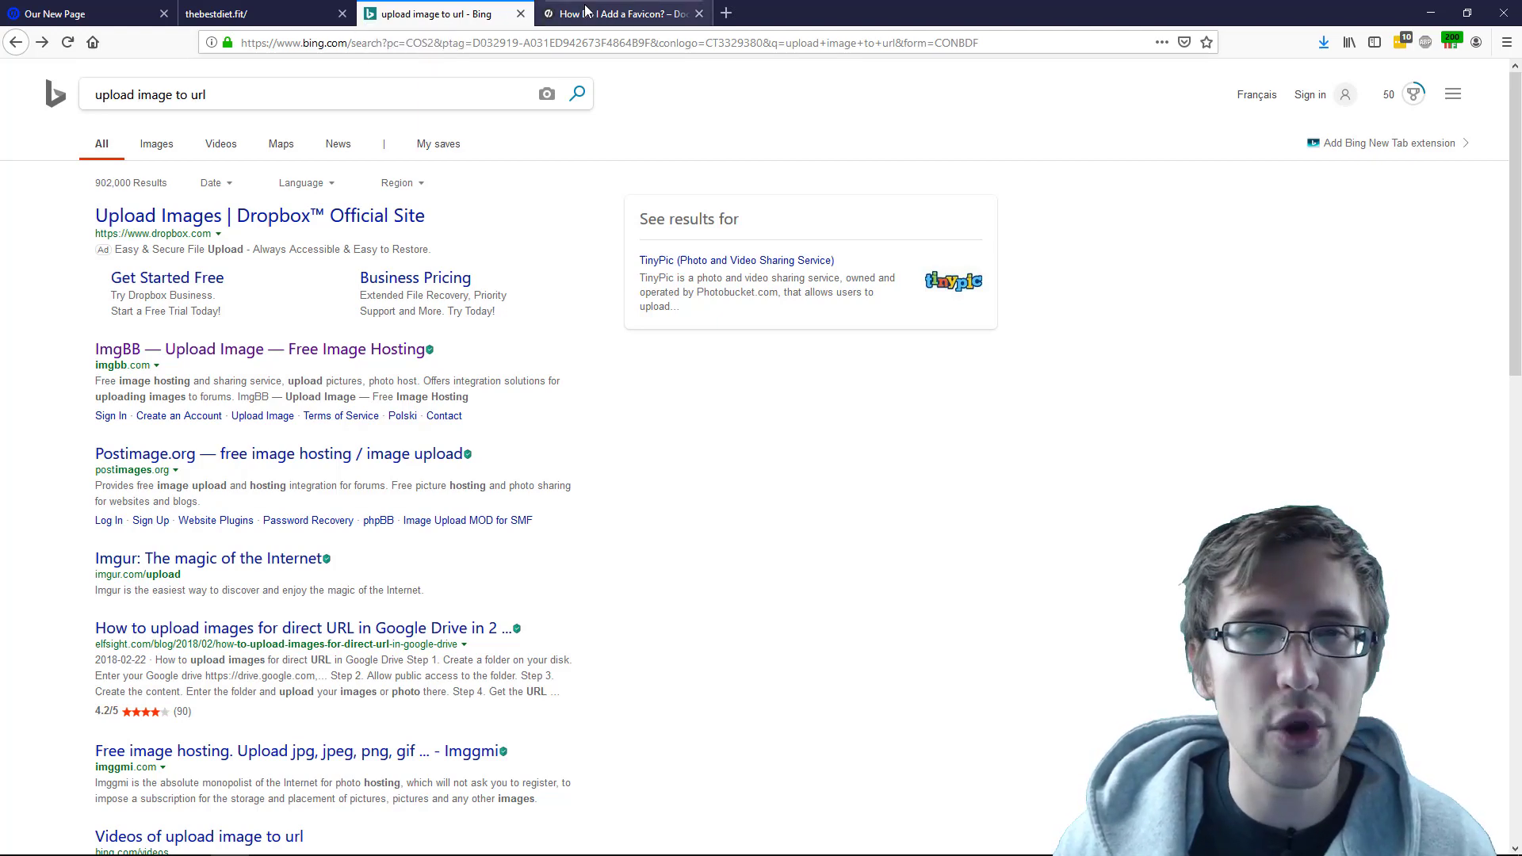
pyautogui.click(621, 14)
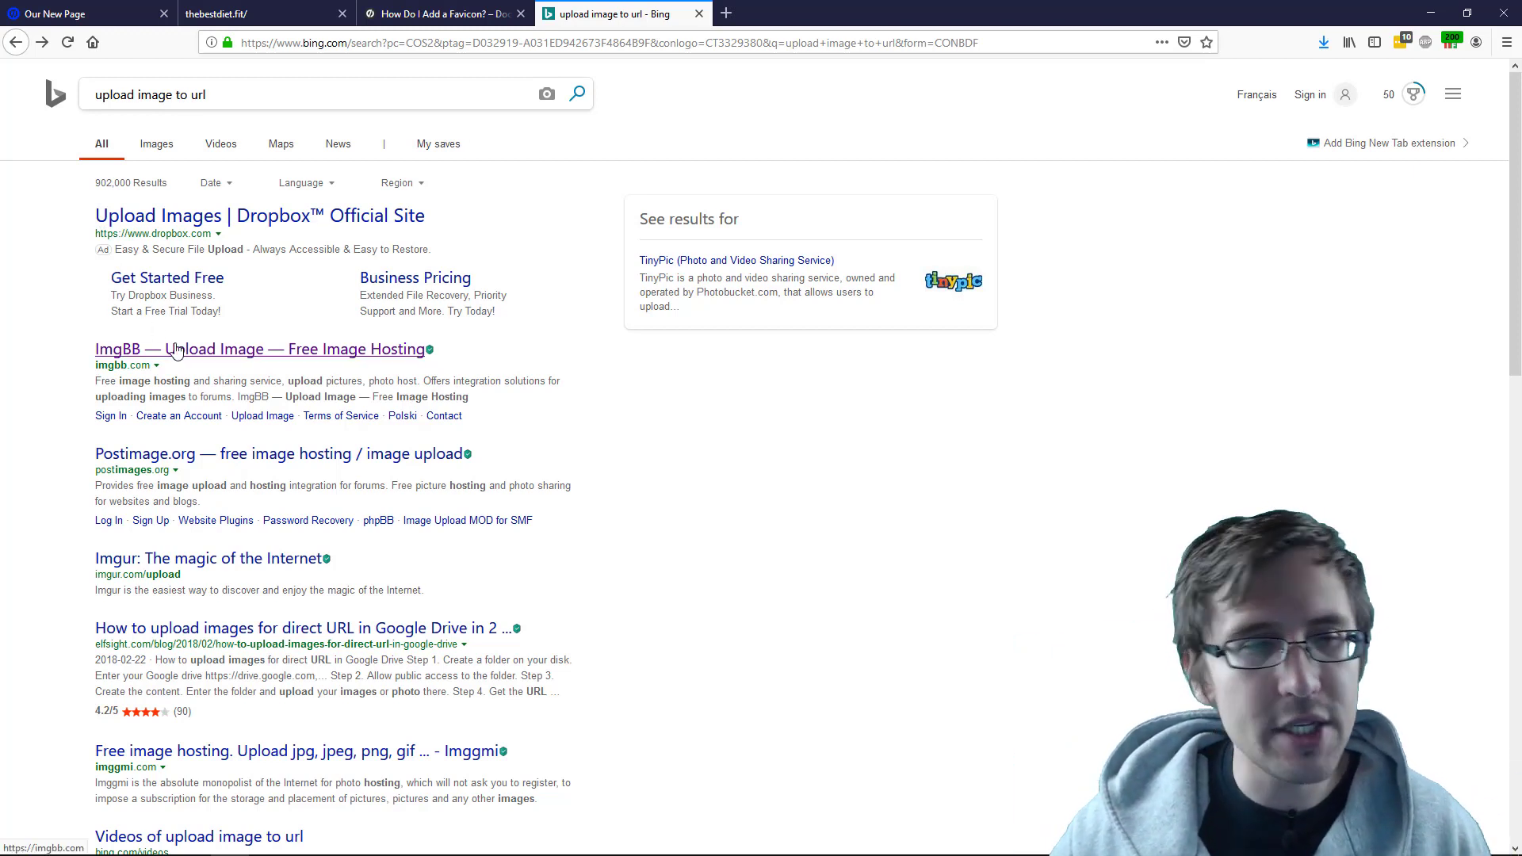
# Step: Upload scrambled-eggs_large.jpg from the desktop to ImgBB
pyautogui.click(265, 349)
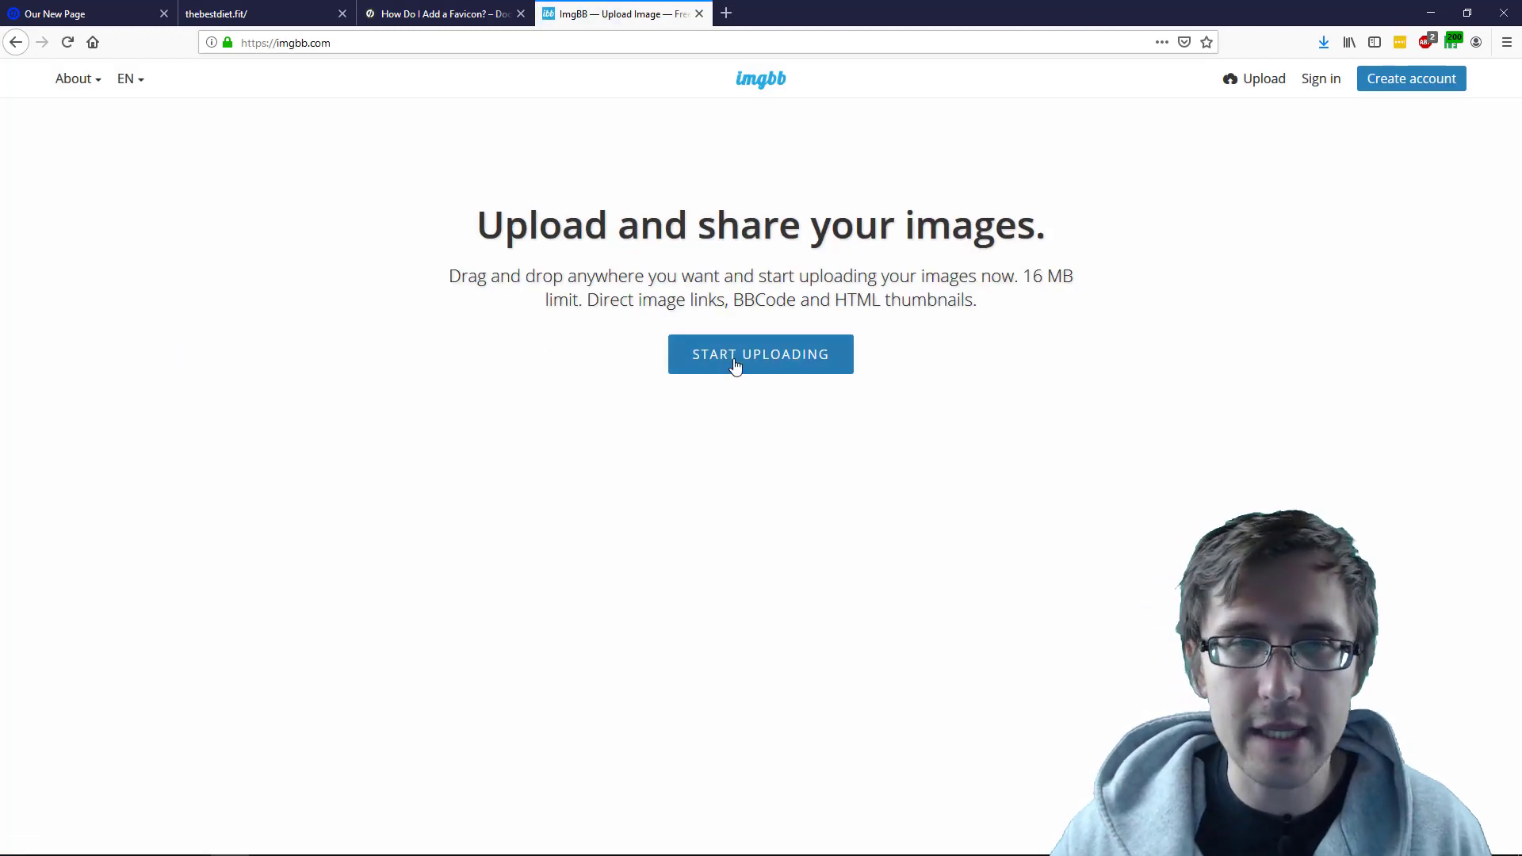
pyautogui.click(760, 354)
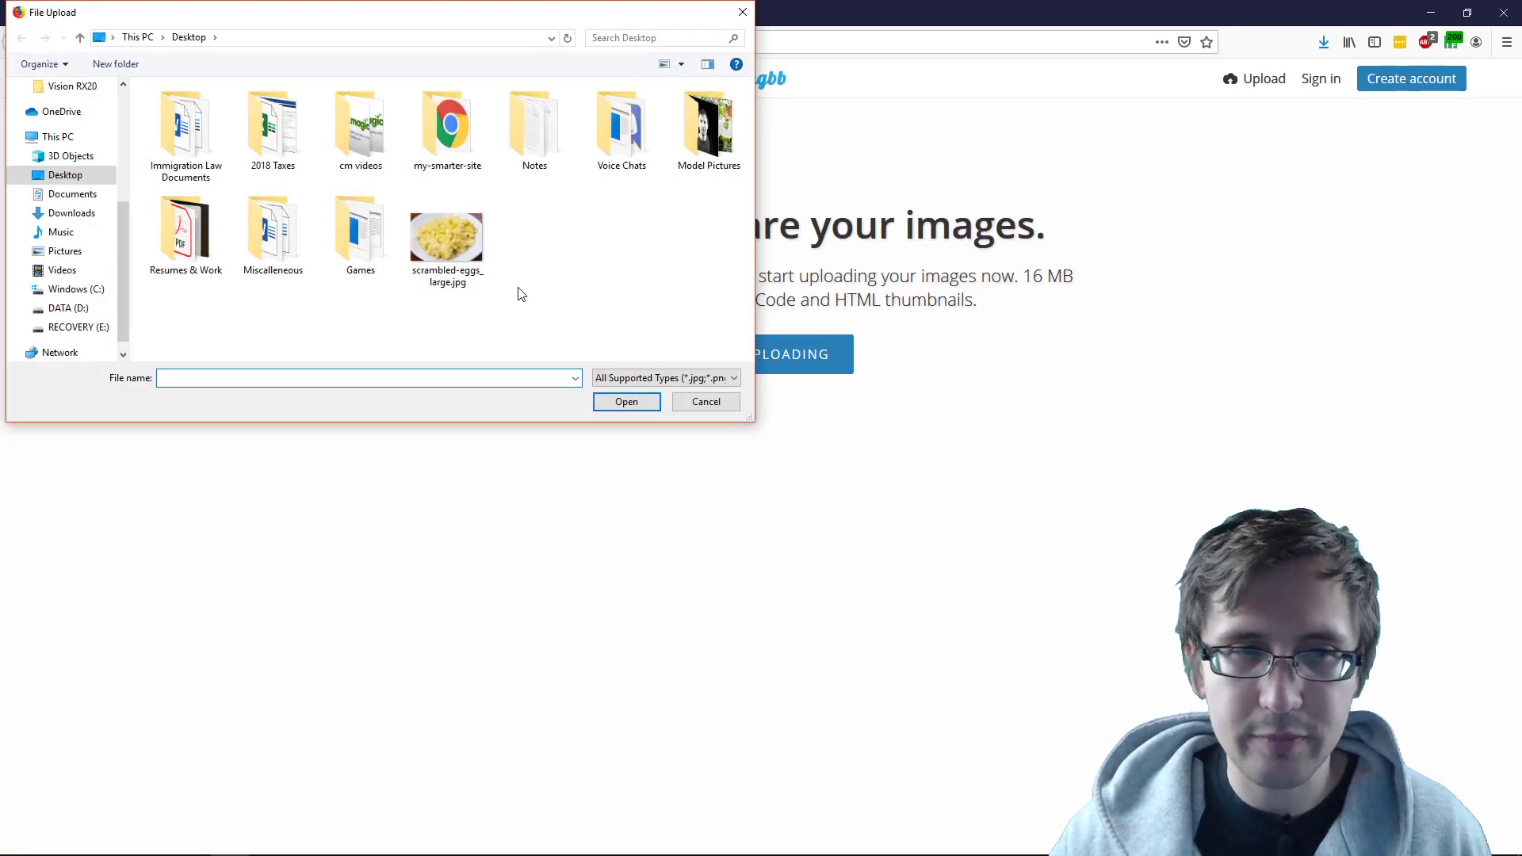
pyautogui.click(447, 231)
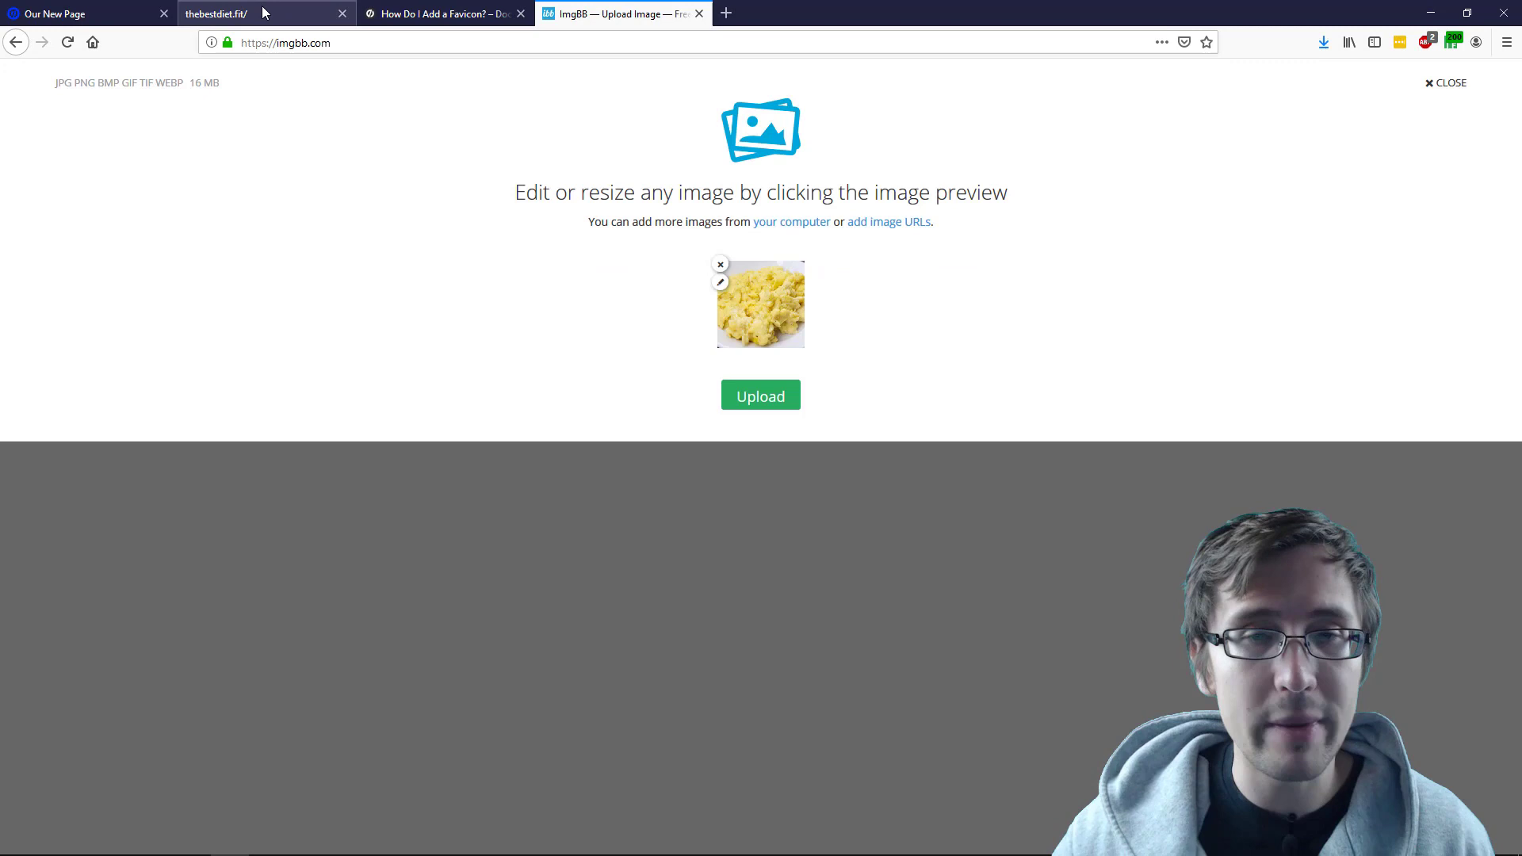
pyautogui.click(257, 12)
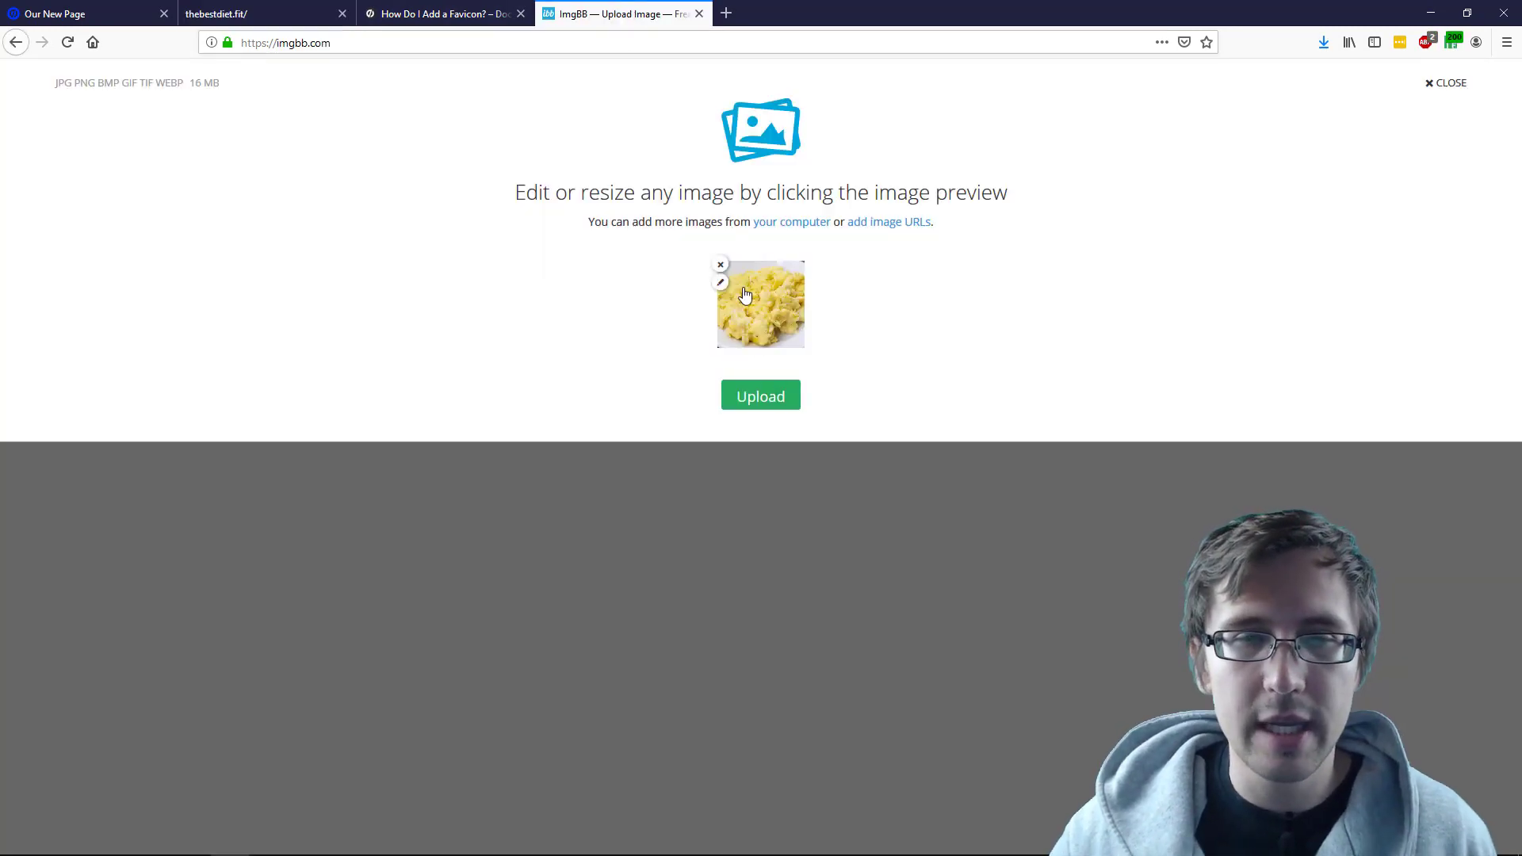
pyautogui.click(759, 395)
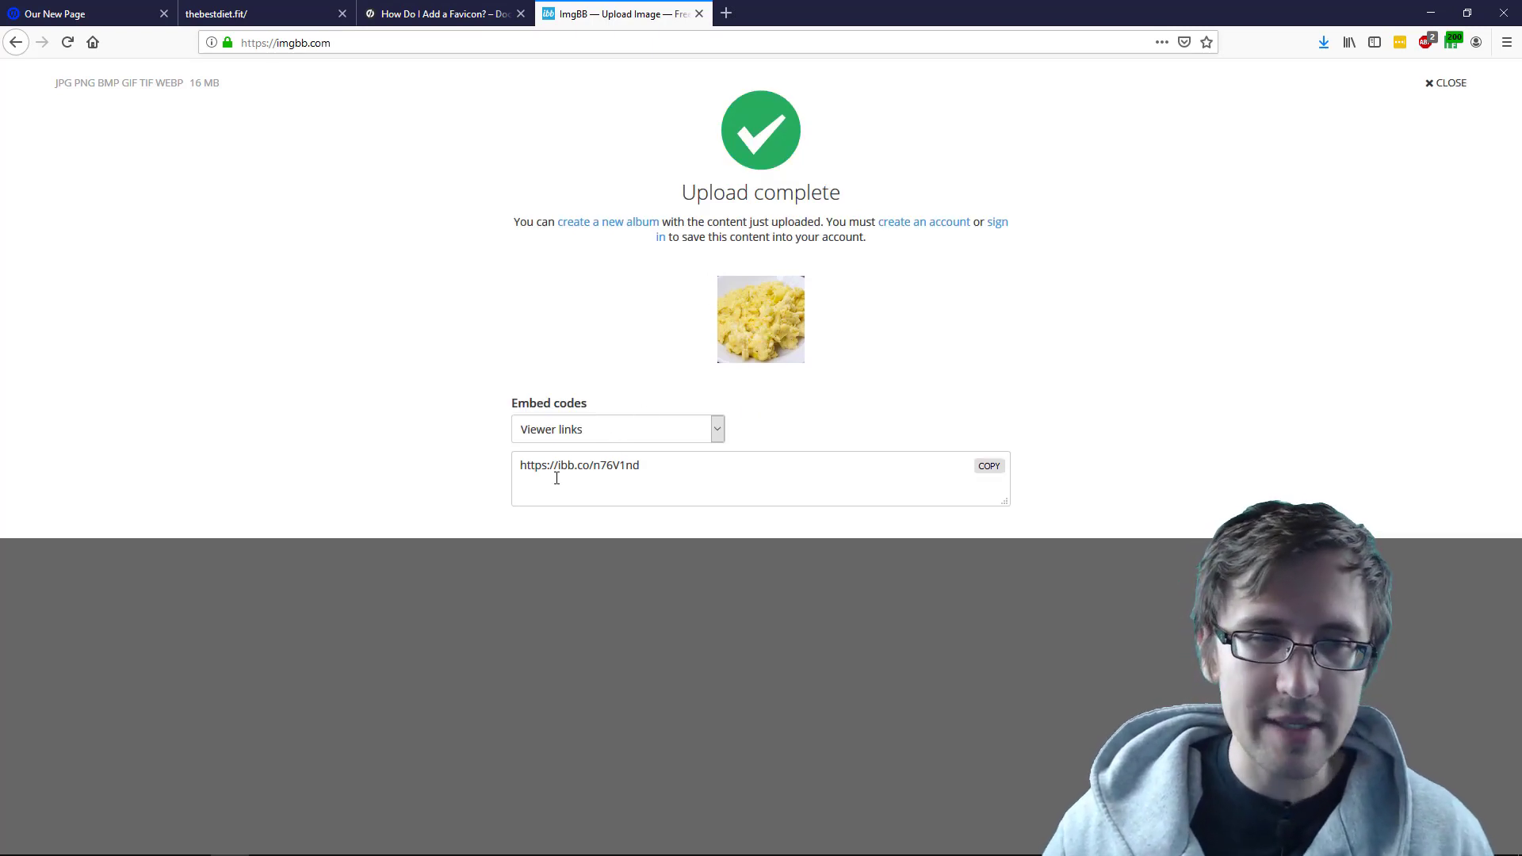
# Step: Choose the HTML full linked embed code and select it for copying
pyautogui.click(617, 429)
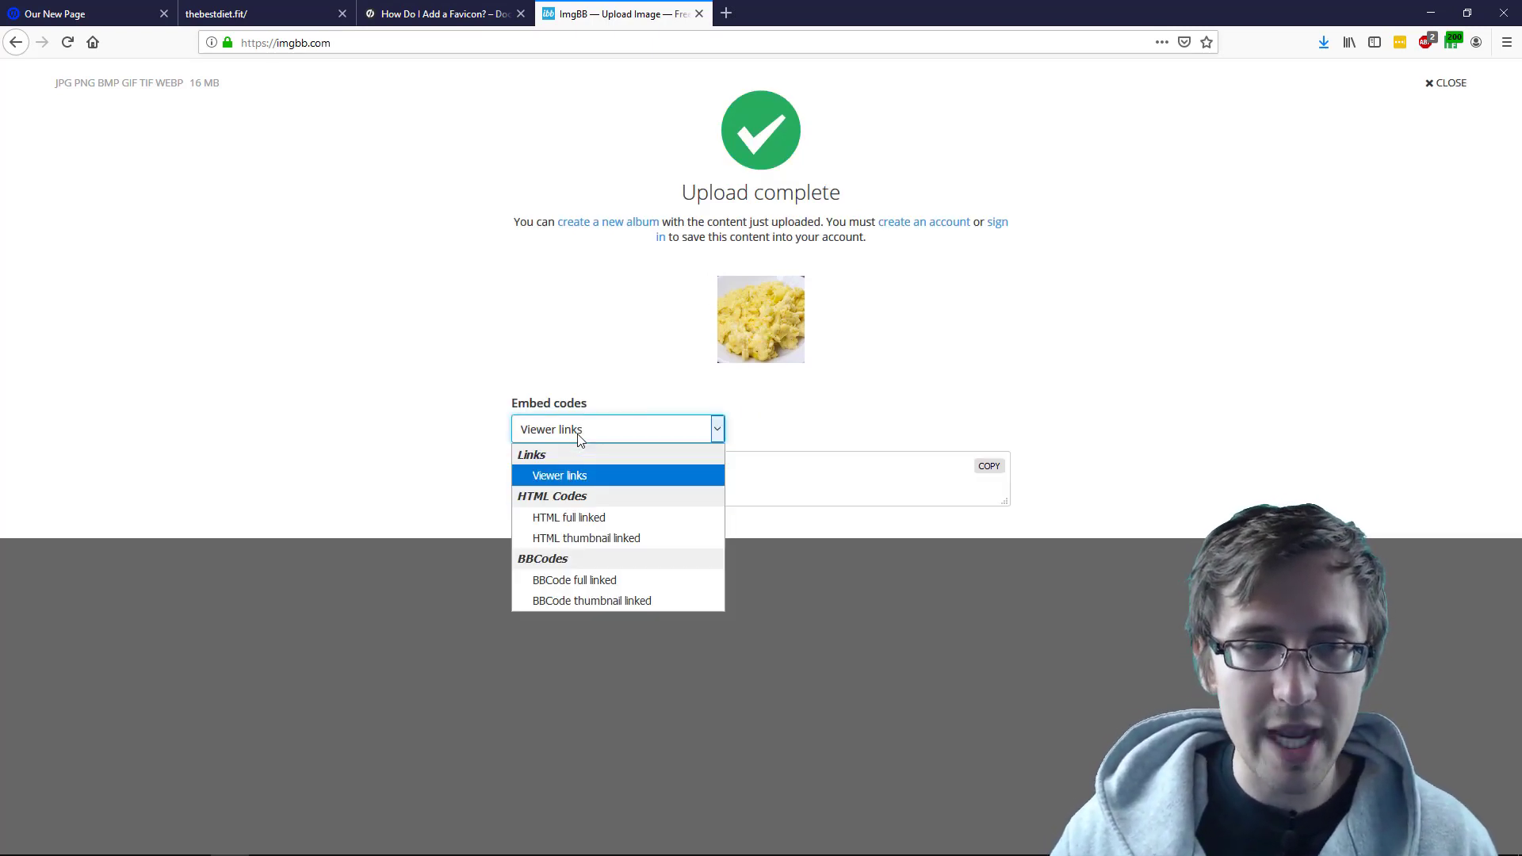
pyautogui.click(560, 474)
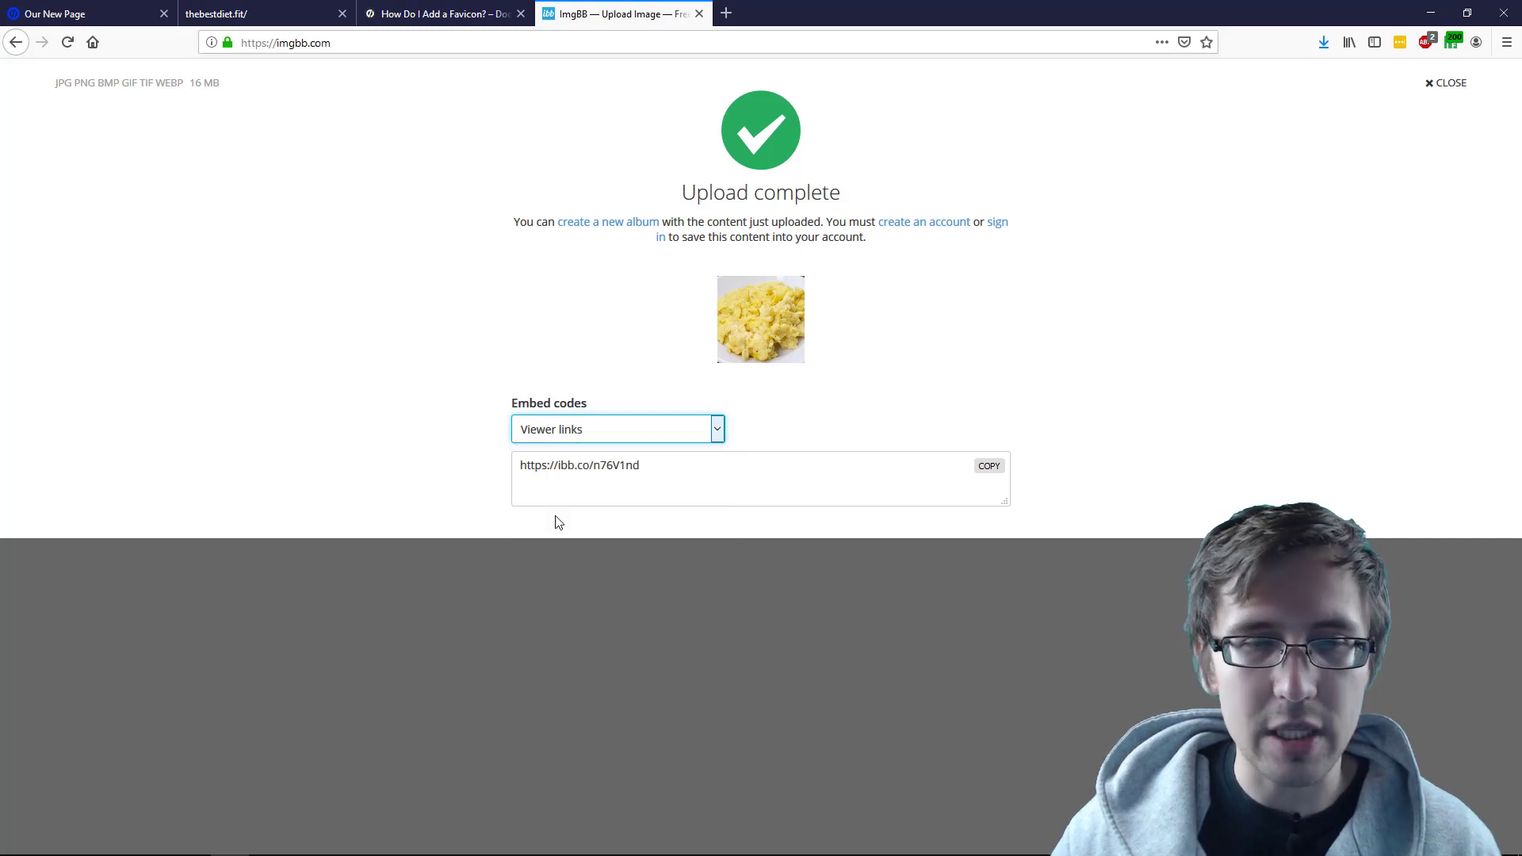
pyautogui.click(617, 428)
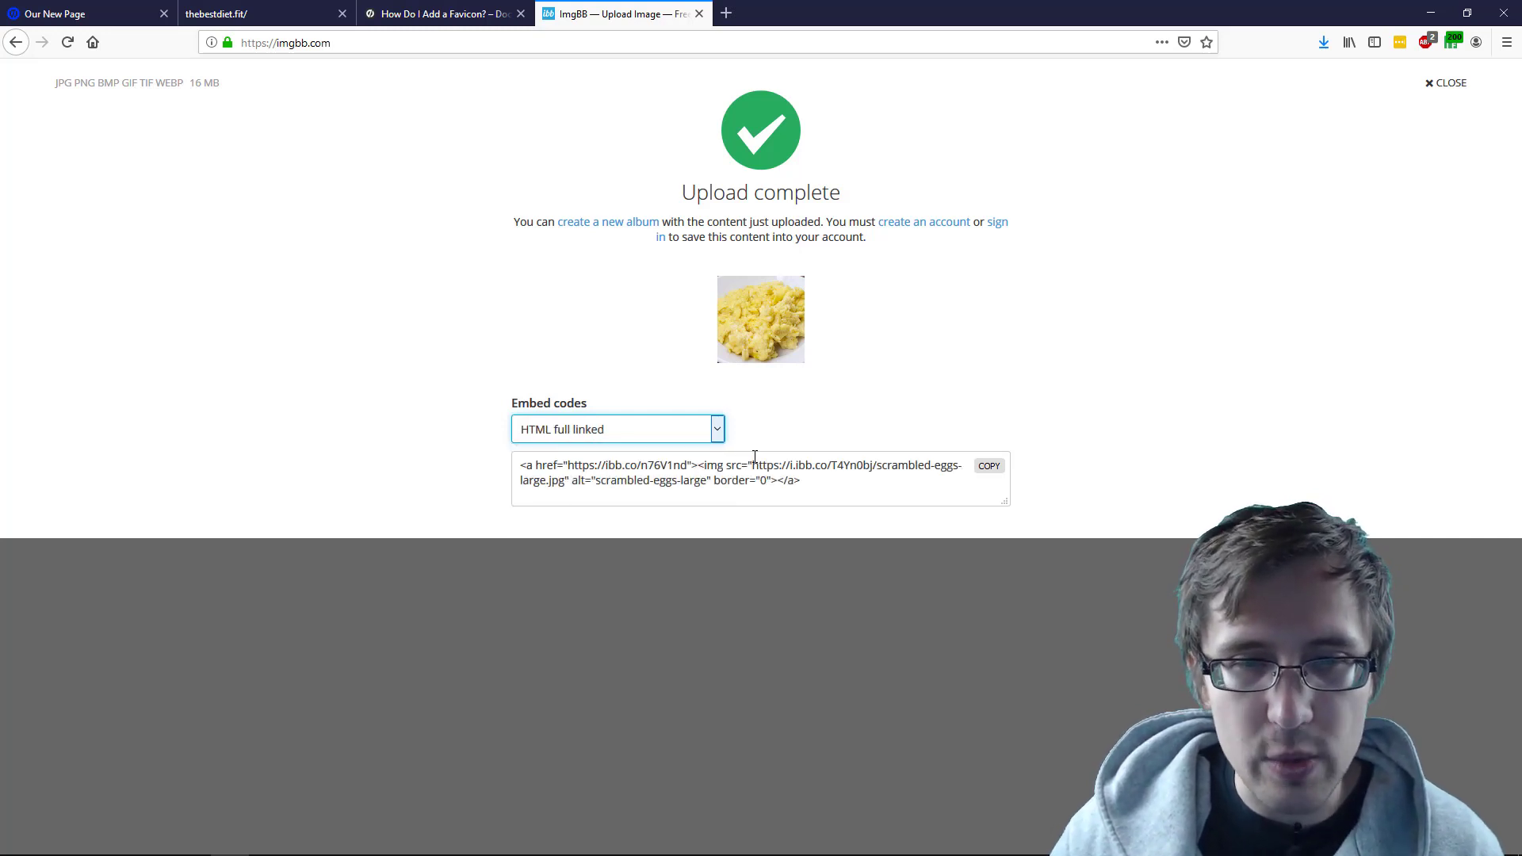
pyautogui.doubleClick(772, 464)
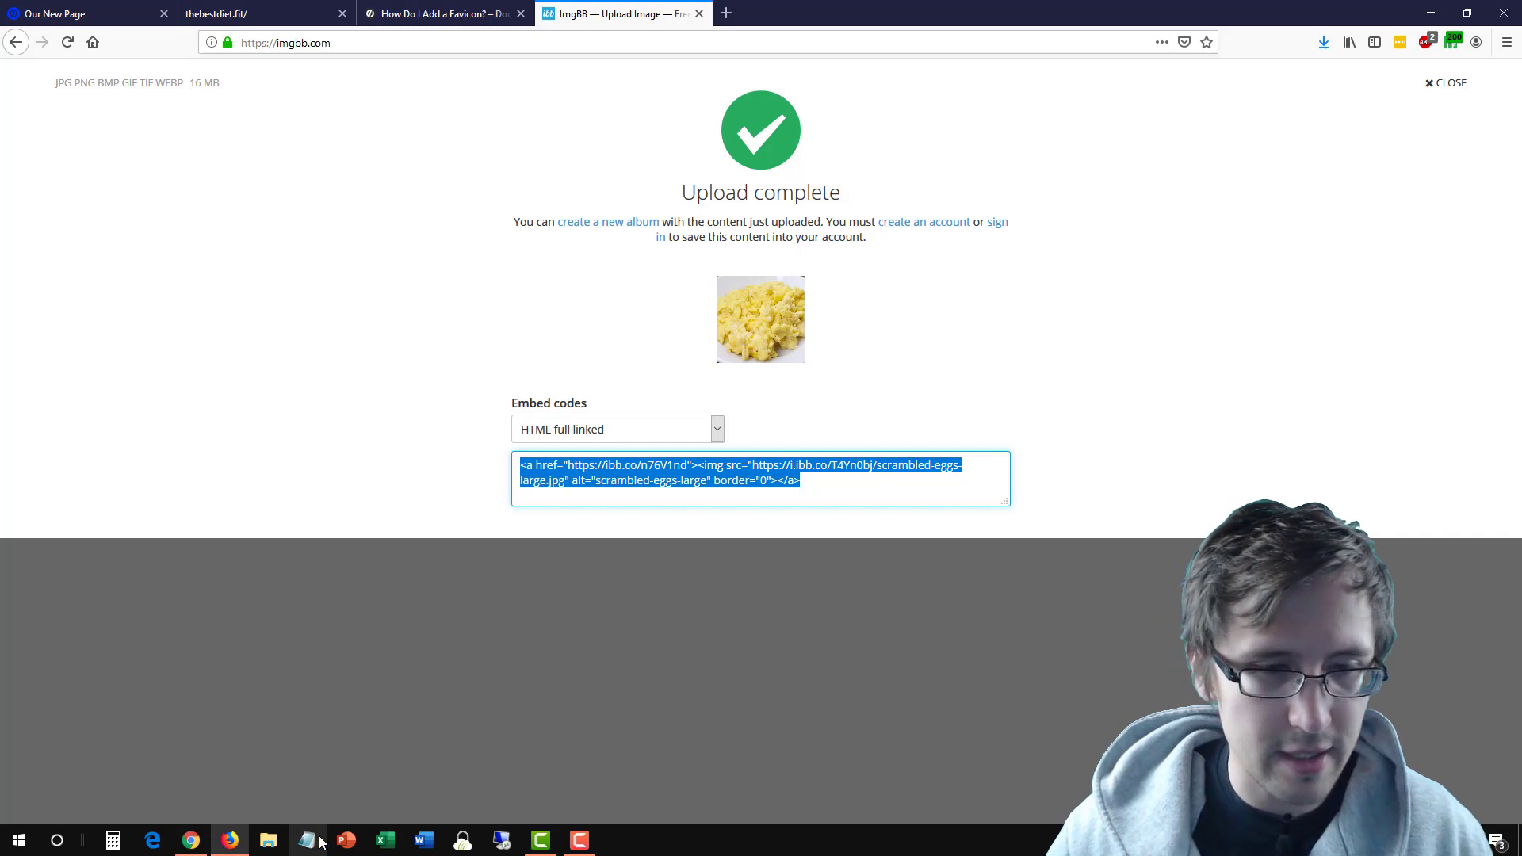
# Step: Paste the embed code into Notepad and select the direct i.ibb.co image address
pyautogui.click(270, 840)
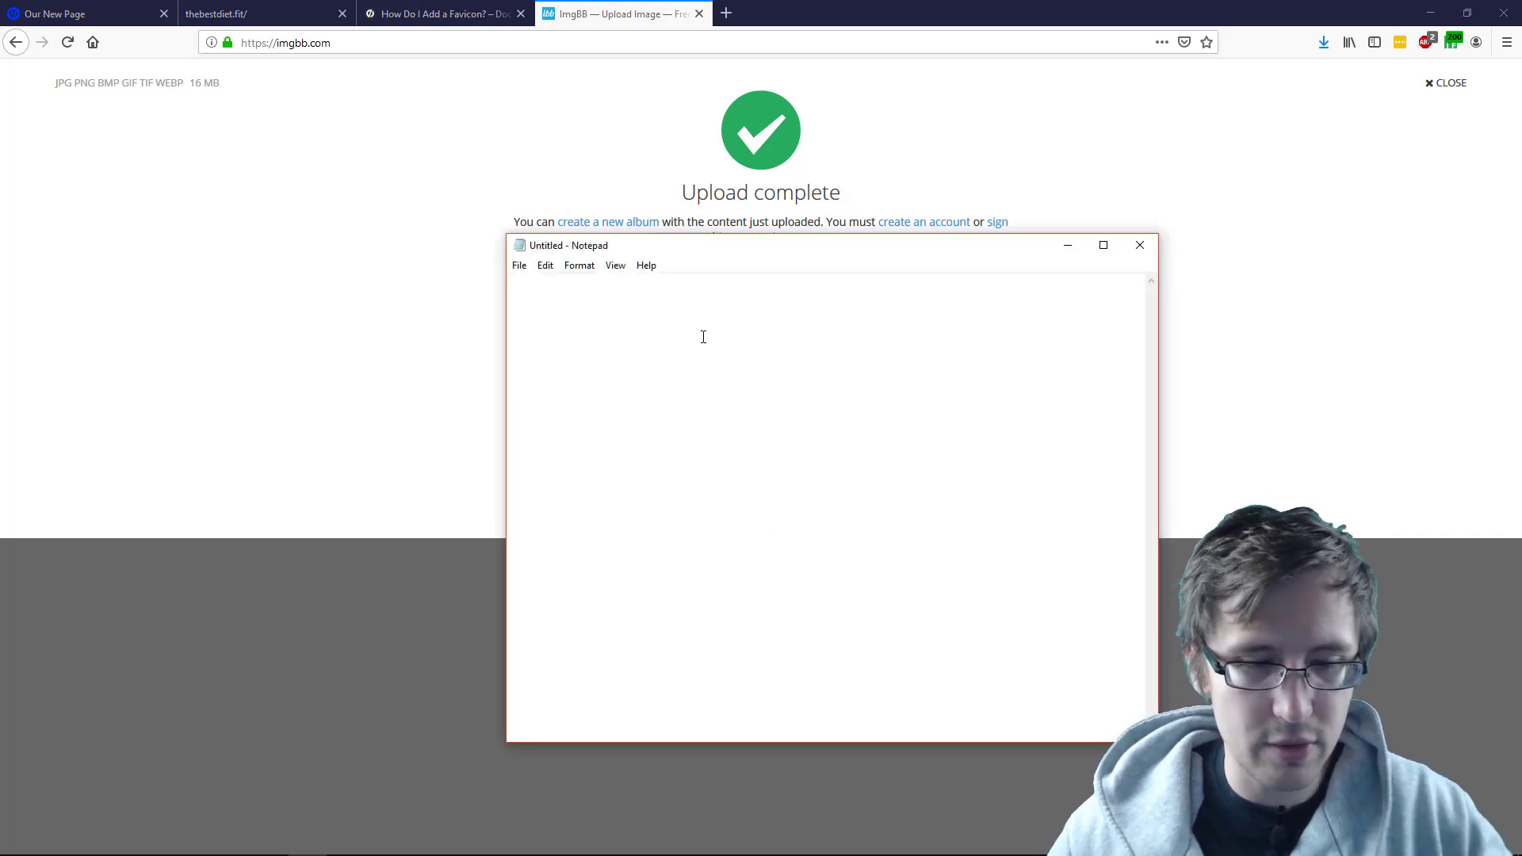
pyautogui.write('<a href="https://ibb.co/n76V1nd"><img src="https://i.ibb.co/T4Yn0bj/scrambled-eggs-large.jpg" alt="scrambled-eggs-large" border="0"></a>')
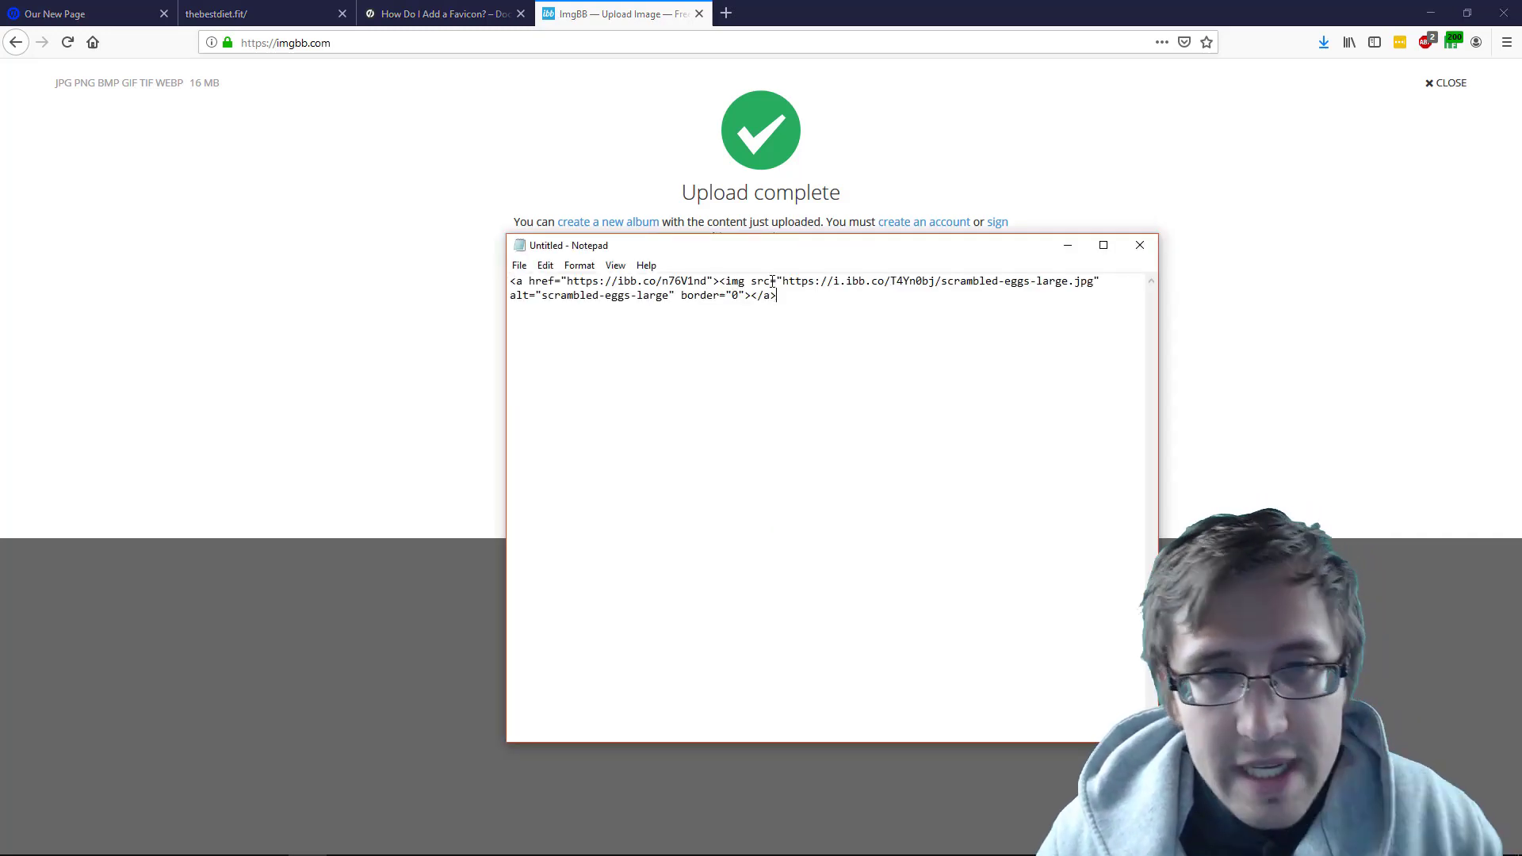
pyautogui.doubleClick(791, 283)
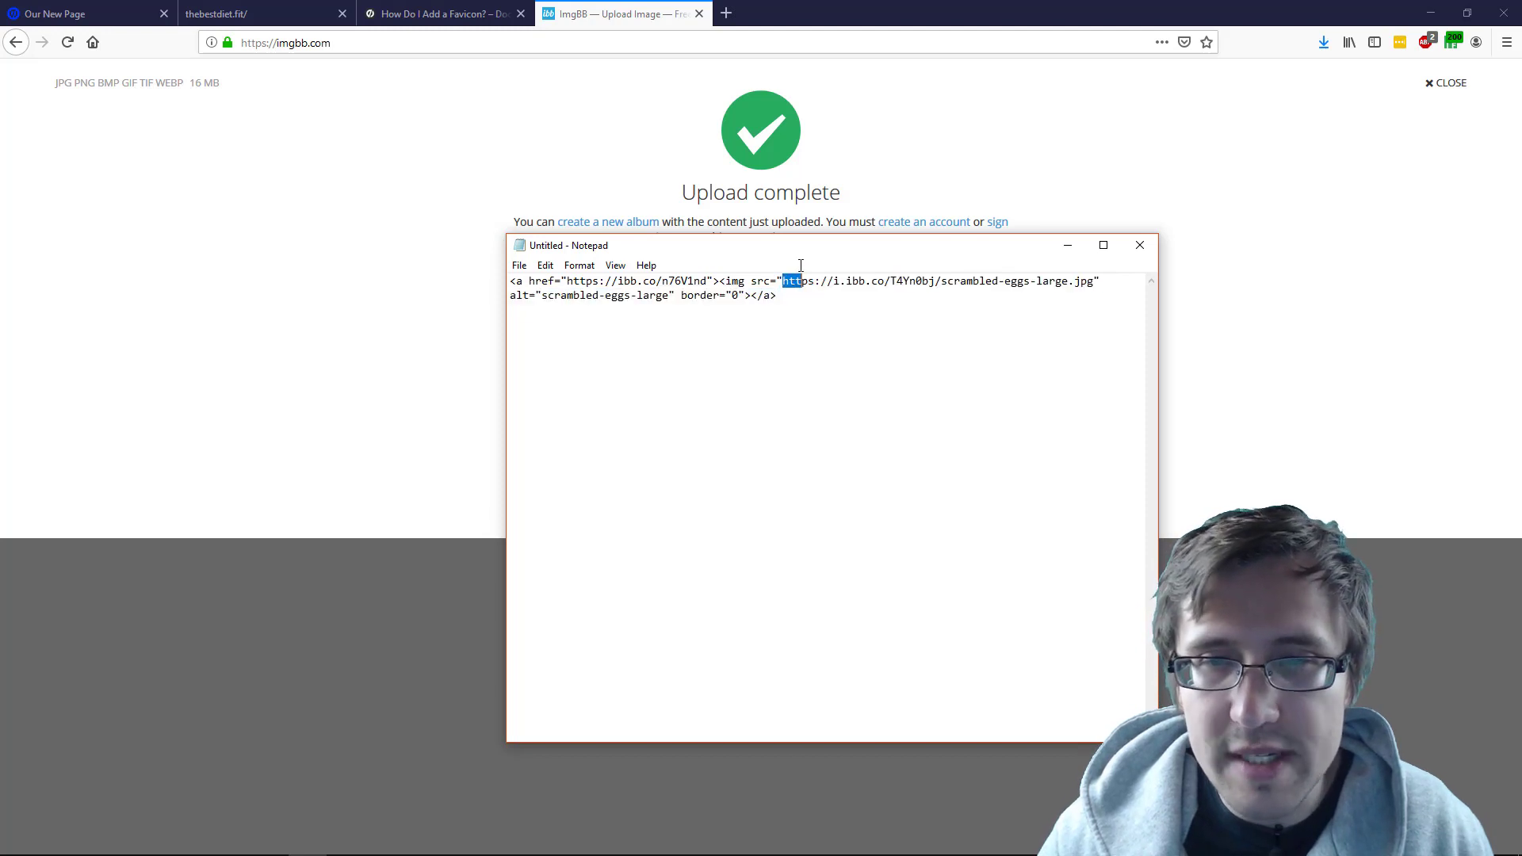
pyautogui.moveTo(781, 282); pyautogui.dragTo(1096, 282)
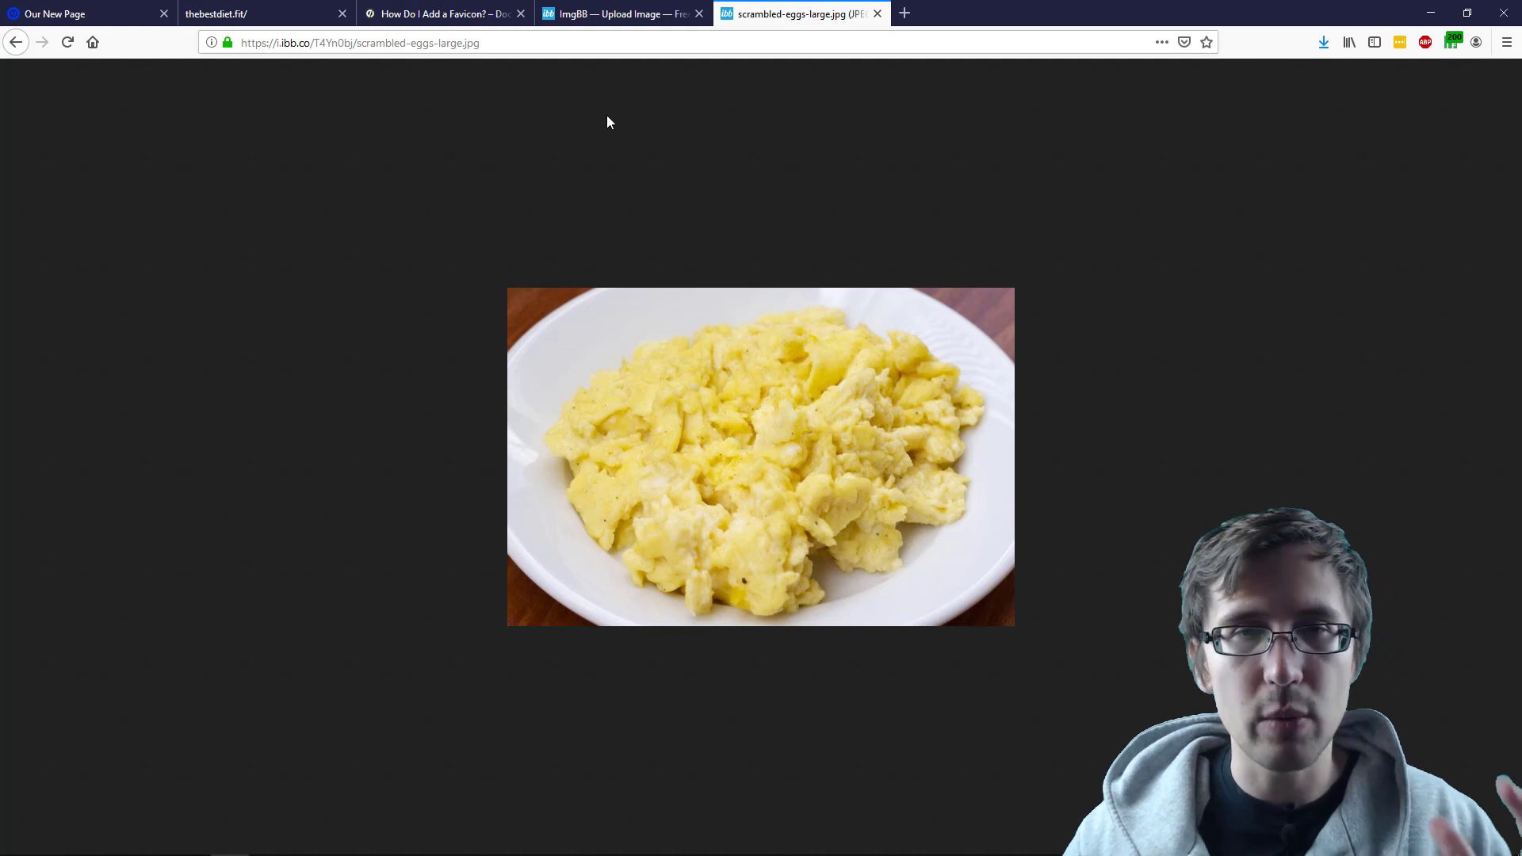
# Step: Check the live thebestdiet.fit page and the image tab, then return to the Our New Page overview
pyautogui.click(242, 14)
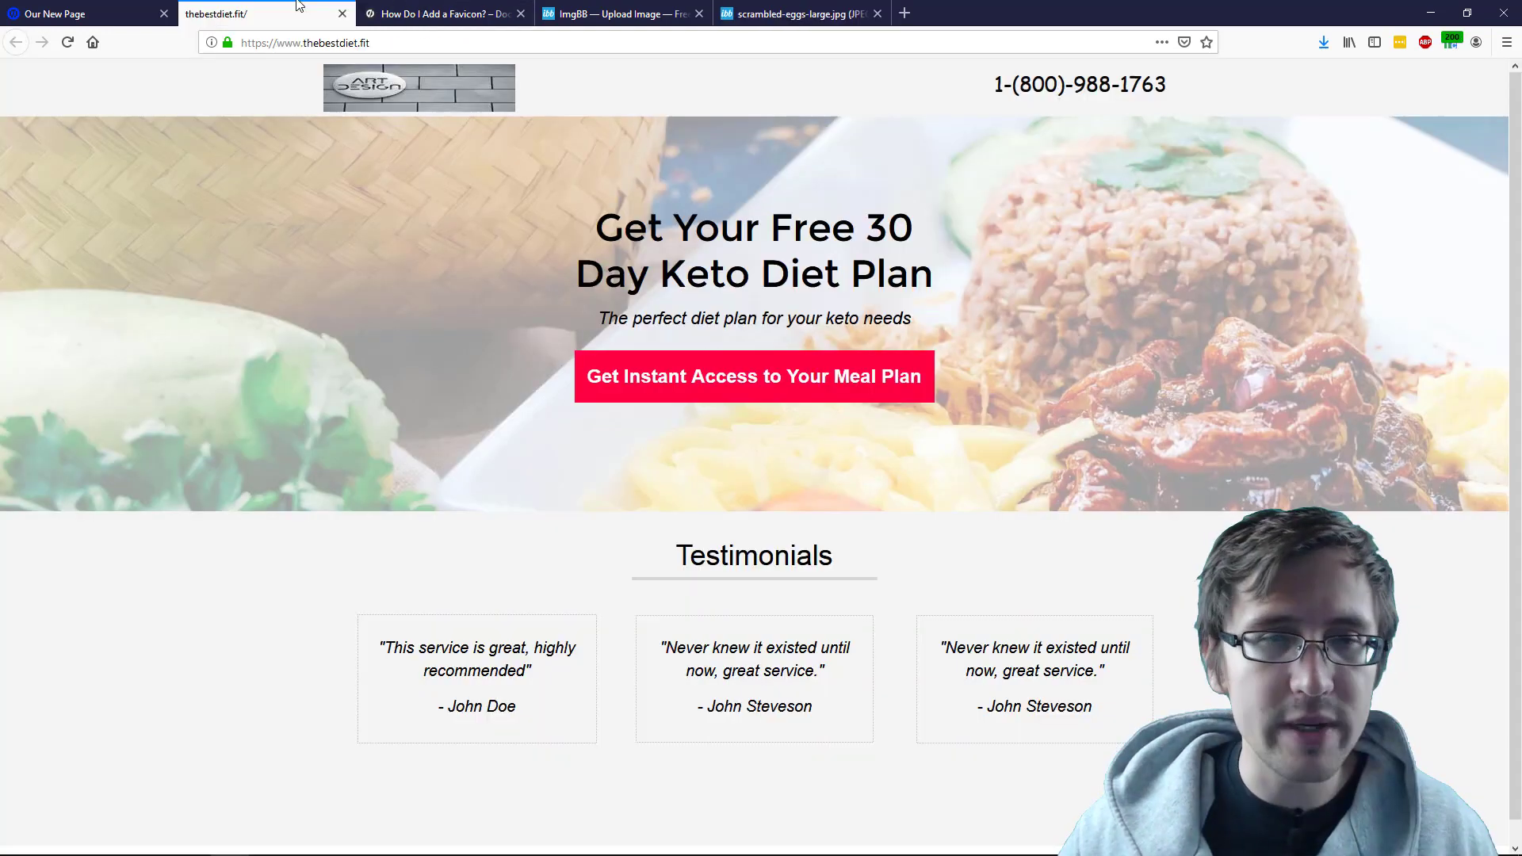
pyautogui.click(795, 13)
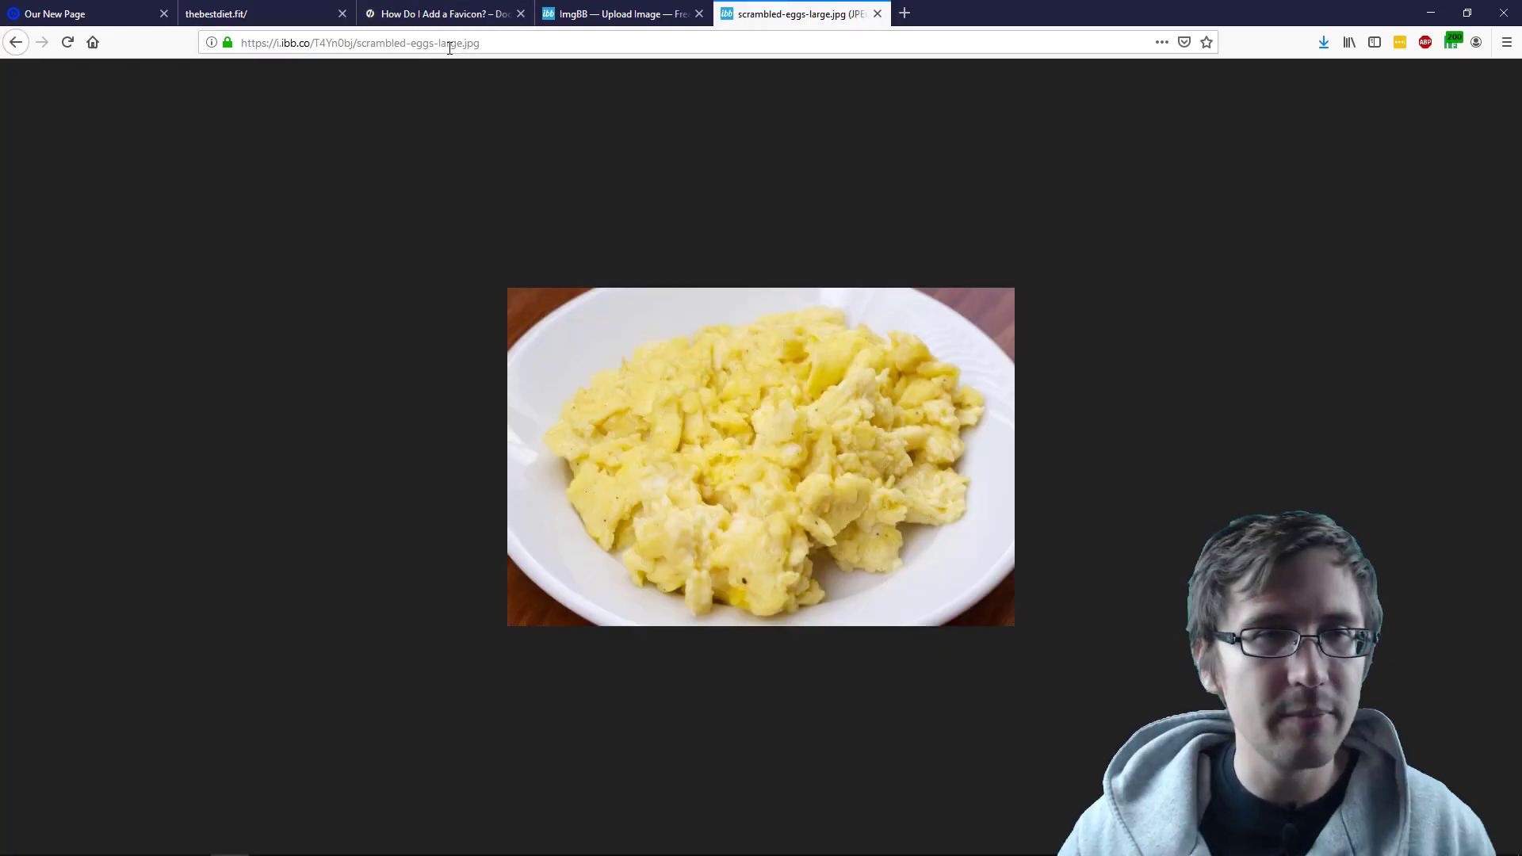
pyautogui.click(78, 14)
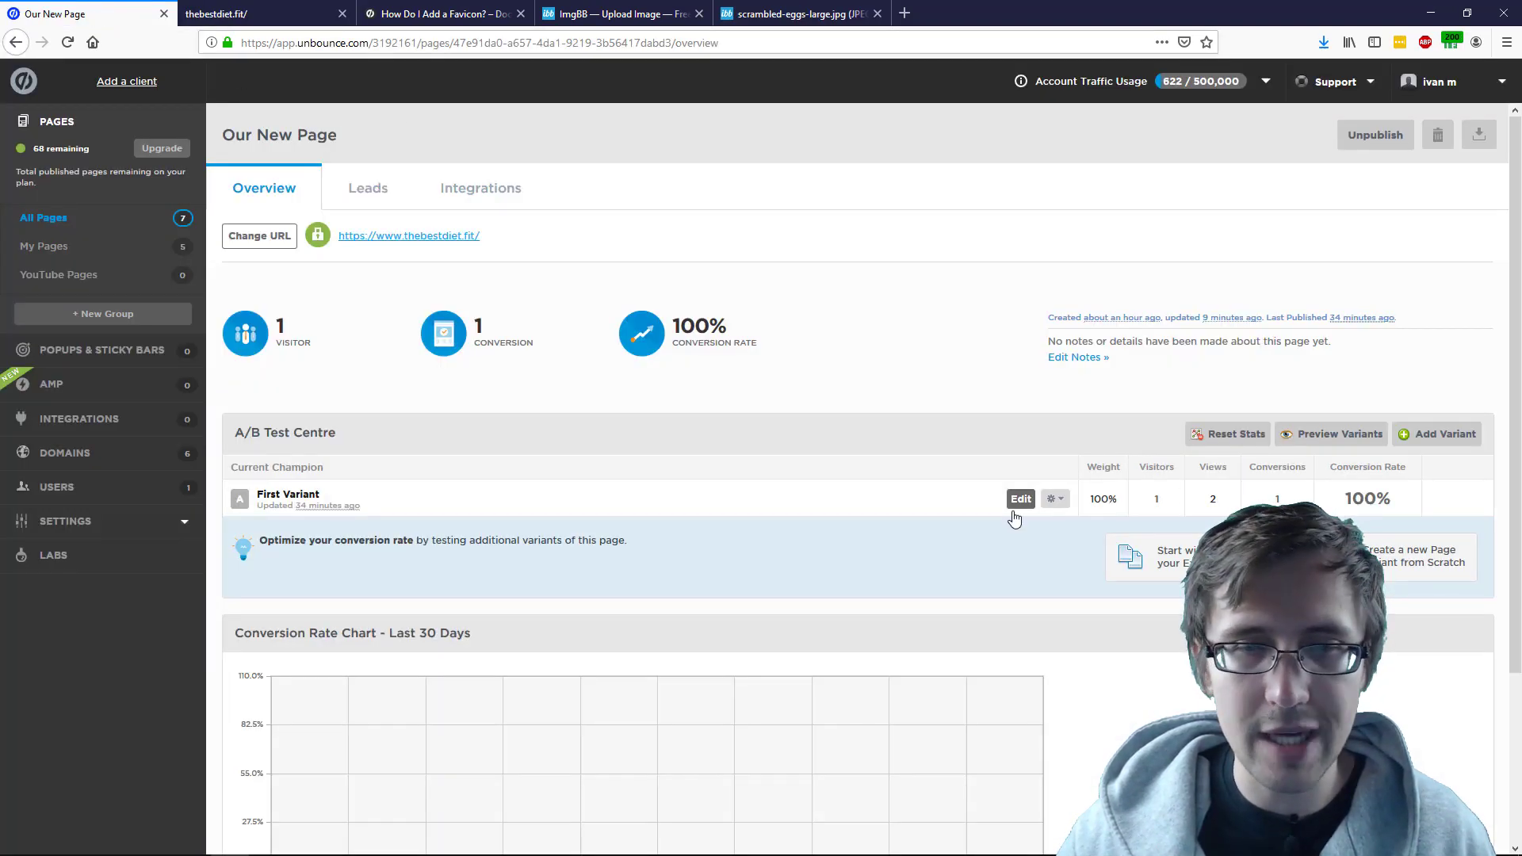
# Step: Edit the first variant to add a script and view the favicon help article snippet
pyautogui.click(1020, 499)
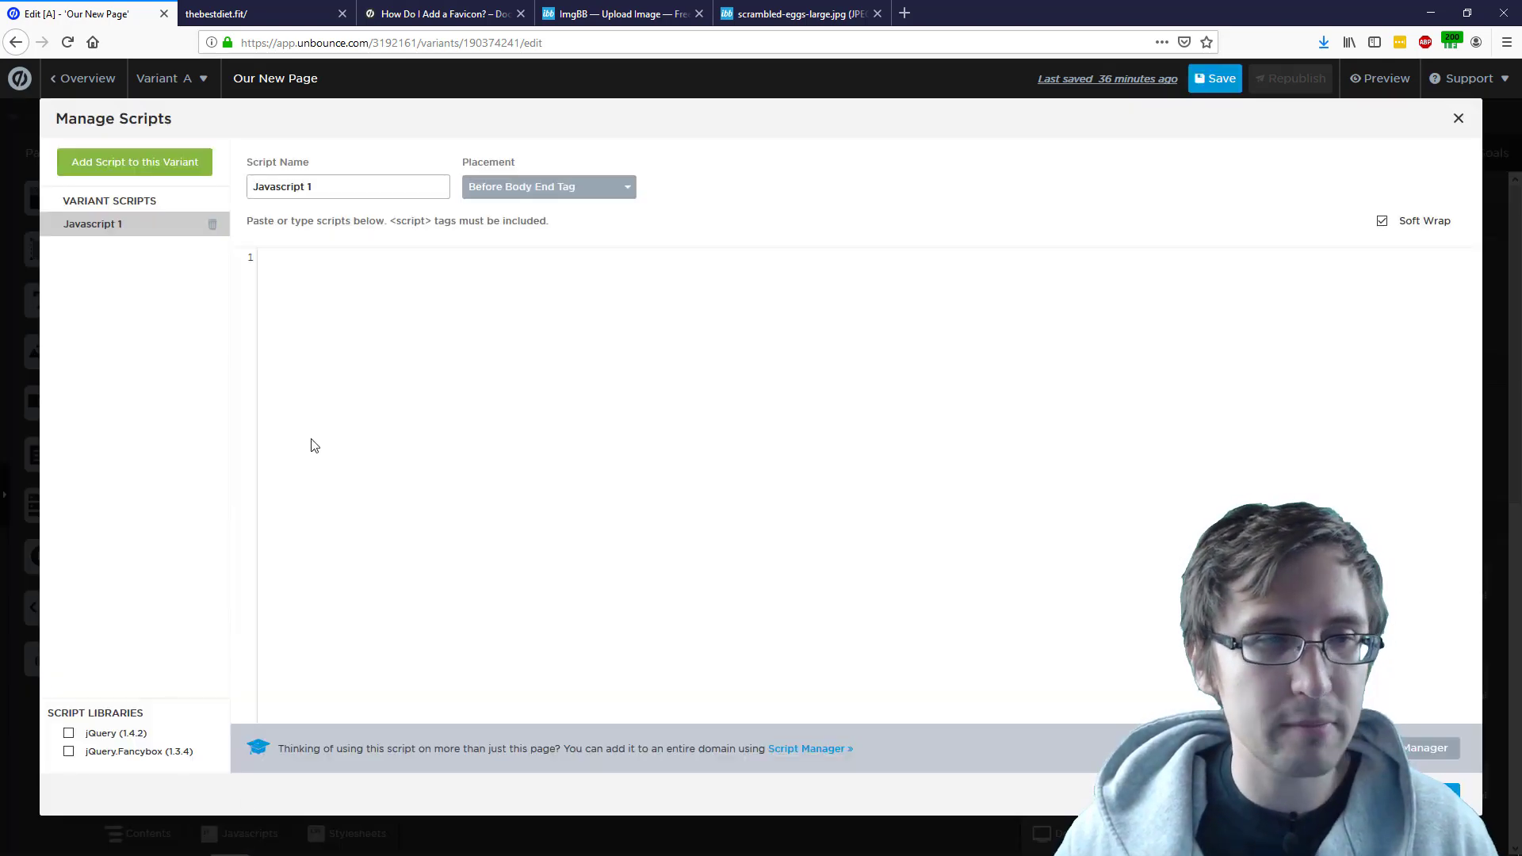
pyautogui.click(443, 14)
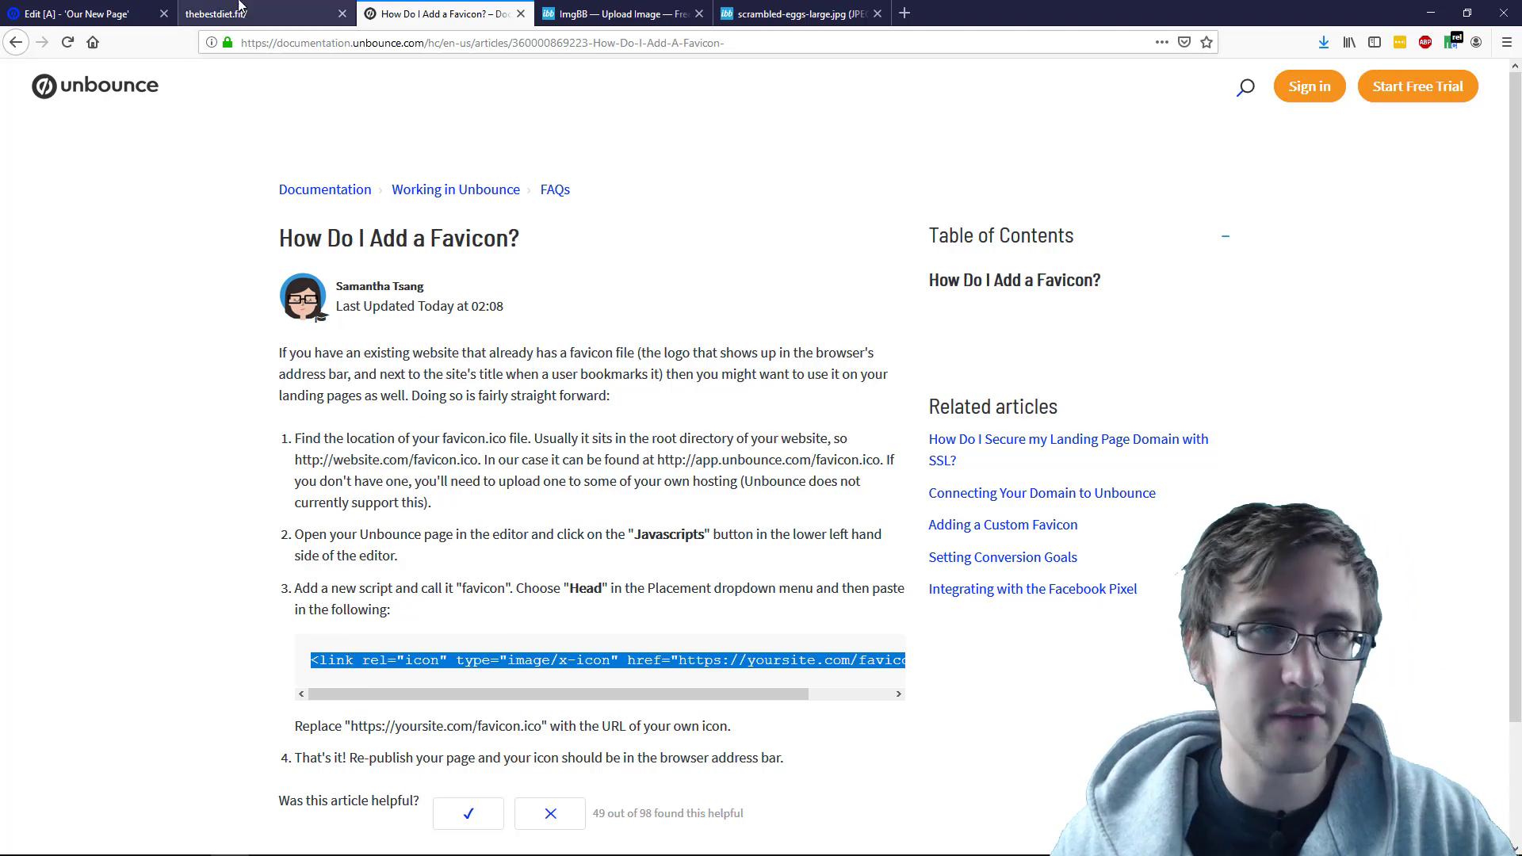
pyautogui.click(82, 15)
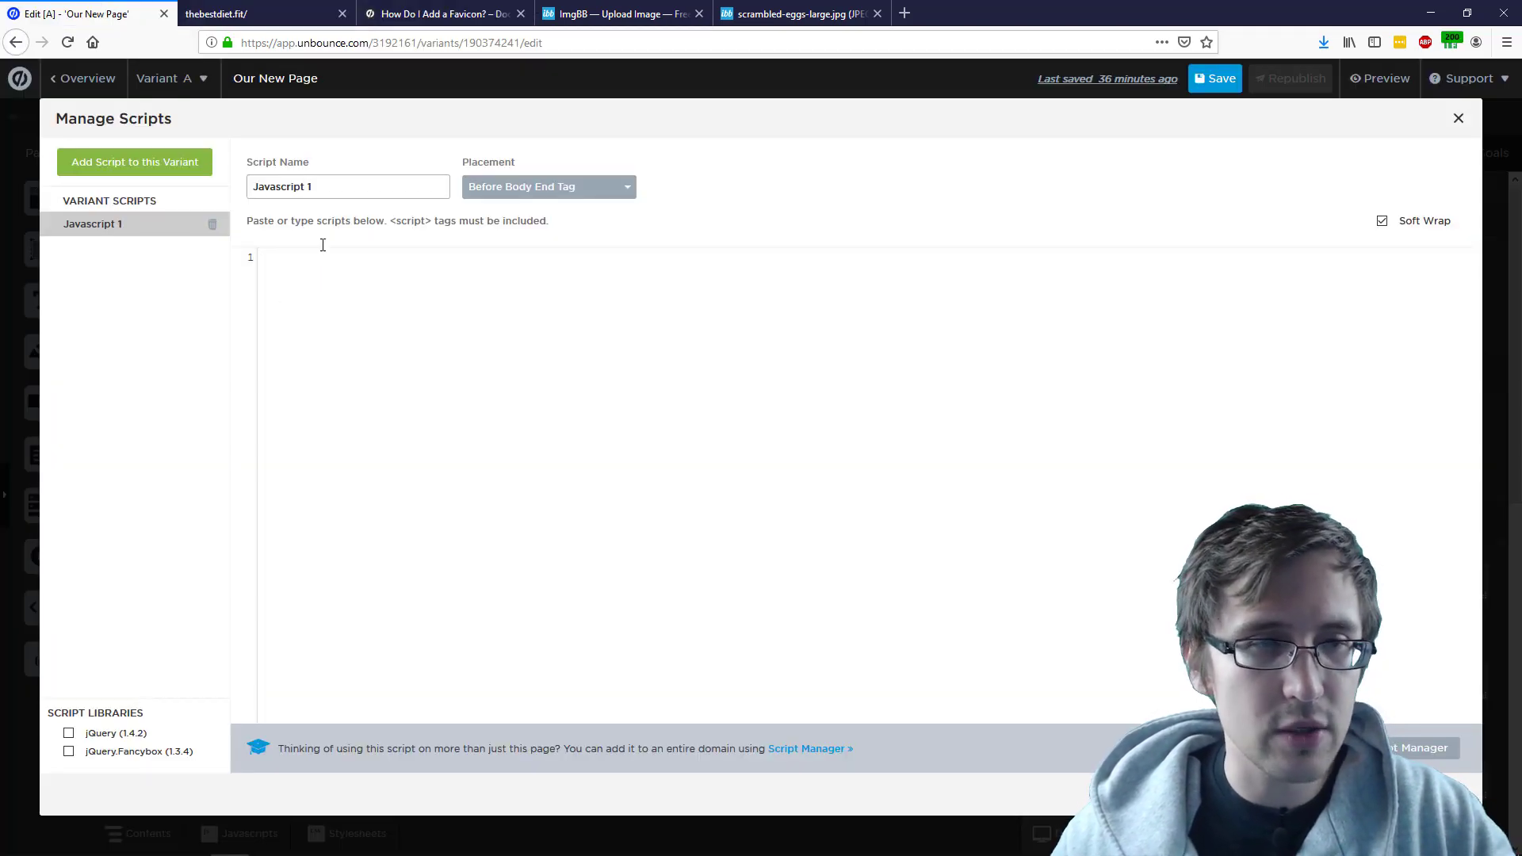
pyautogui.write('<link rel="icon" type="image/x-icon" href="https://yoursite.com/favicon.ico" />')
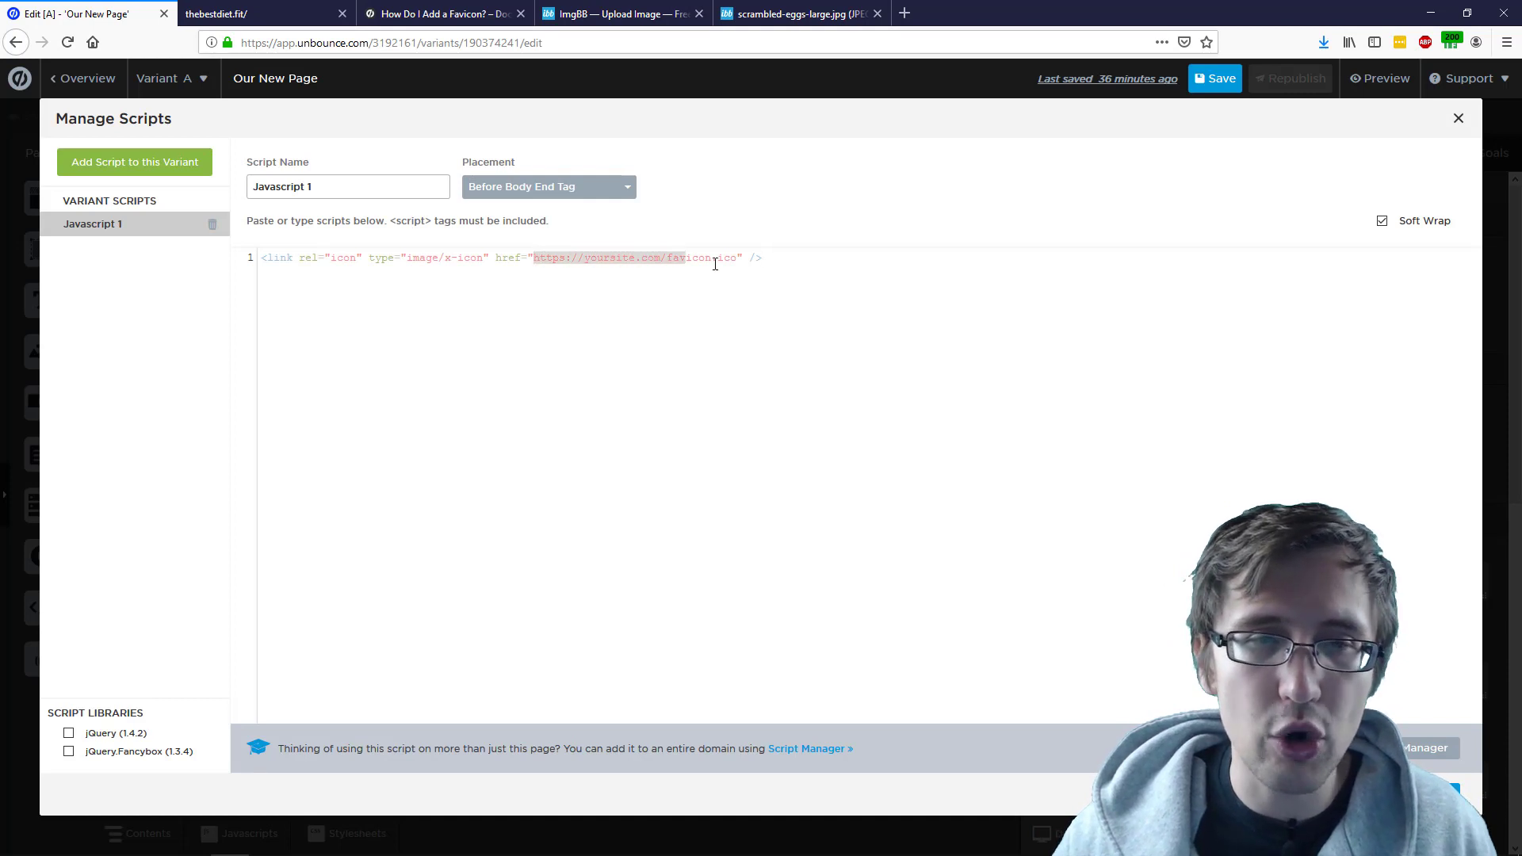
pyautogui.click(796, 14)
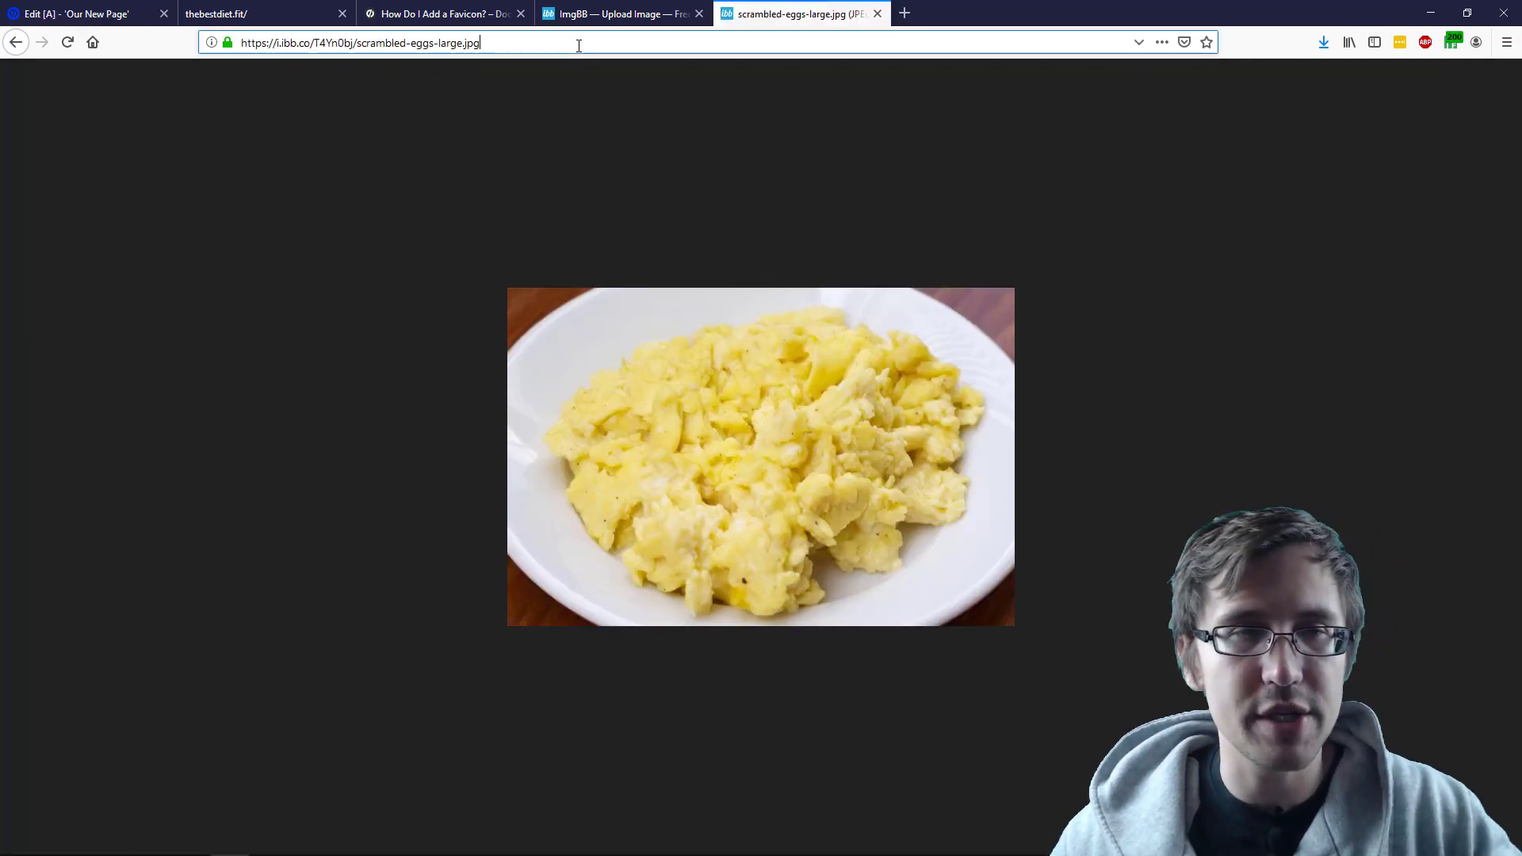
pyautogui.click(88, 14)
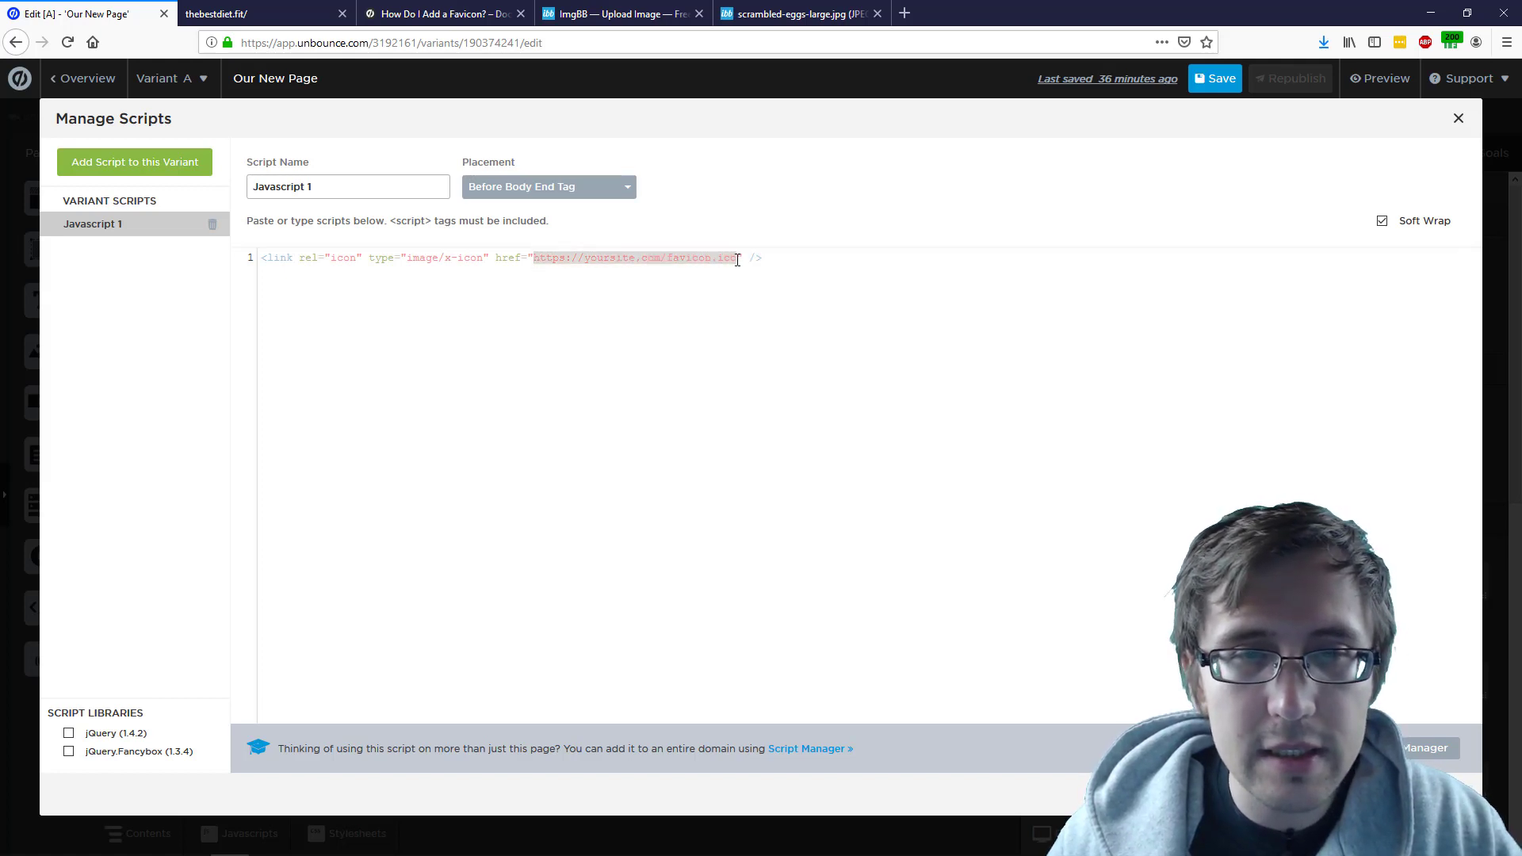
pyautogui.write('https://i.ibb.co/T4Yn0bj/scrambled-eggs-large.jpg')
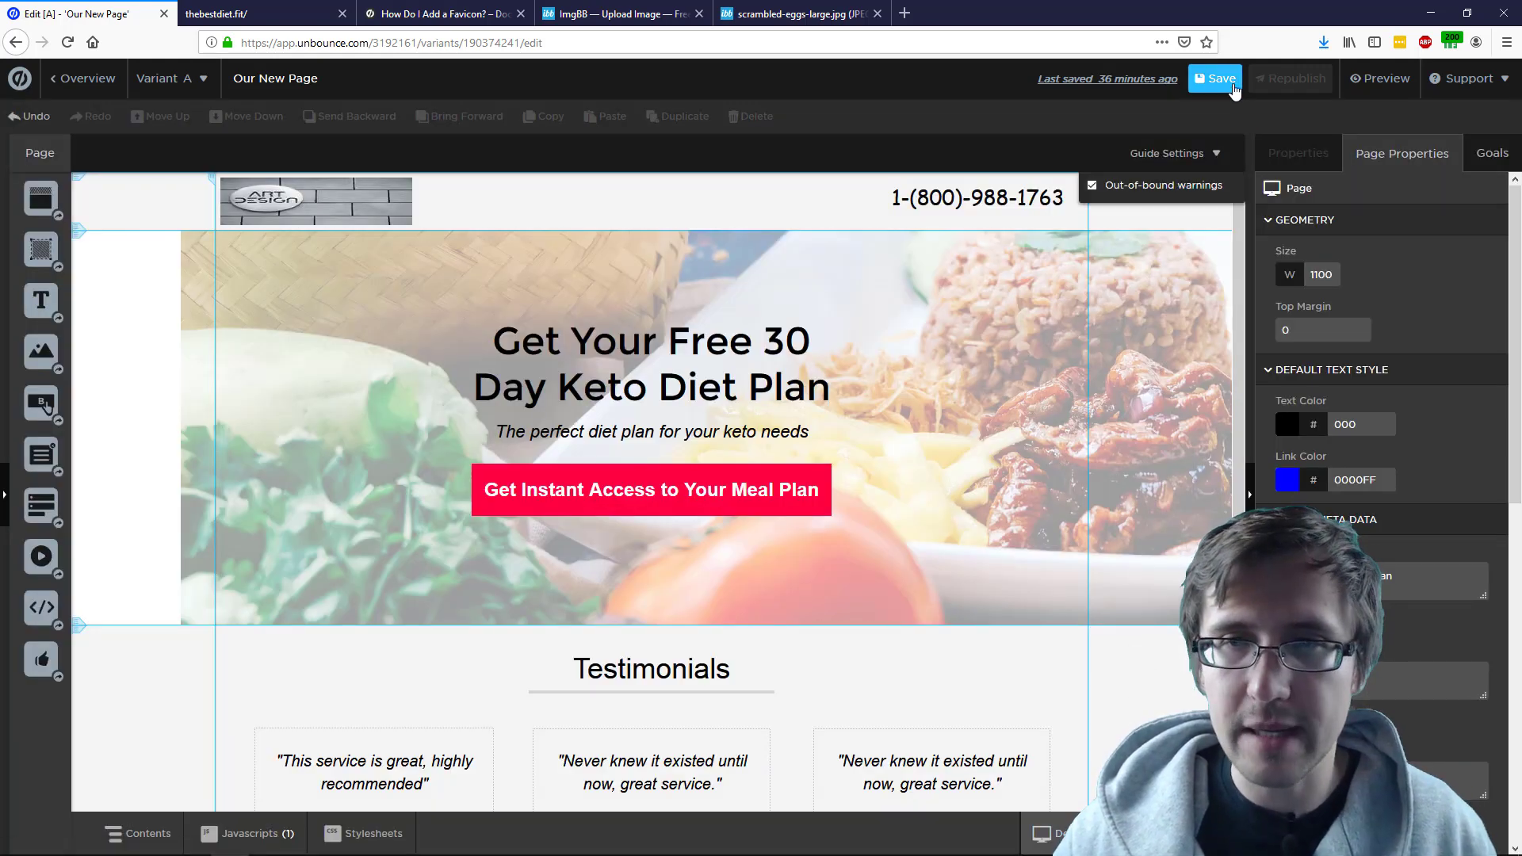
# Step: Save and republish the page, then view the live thebestdiet.fit landing page
pyautogui.click(1291, 79)
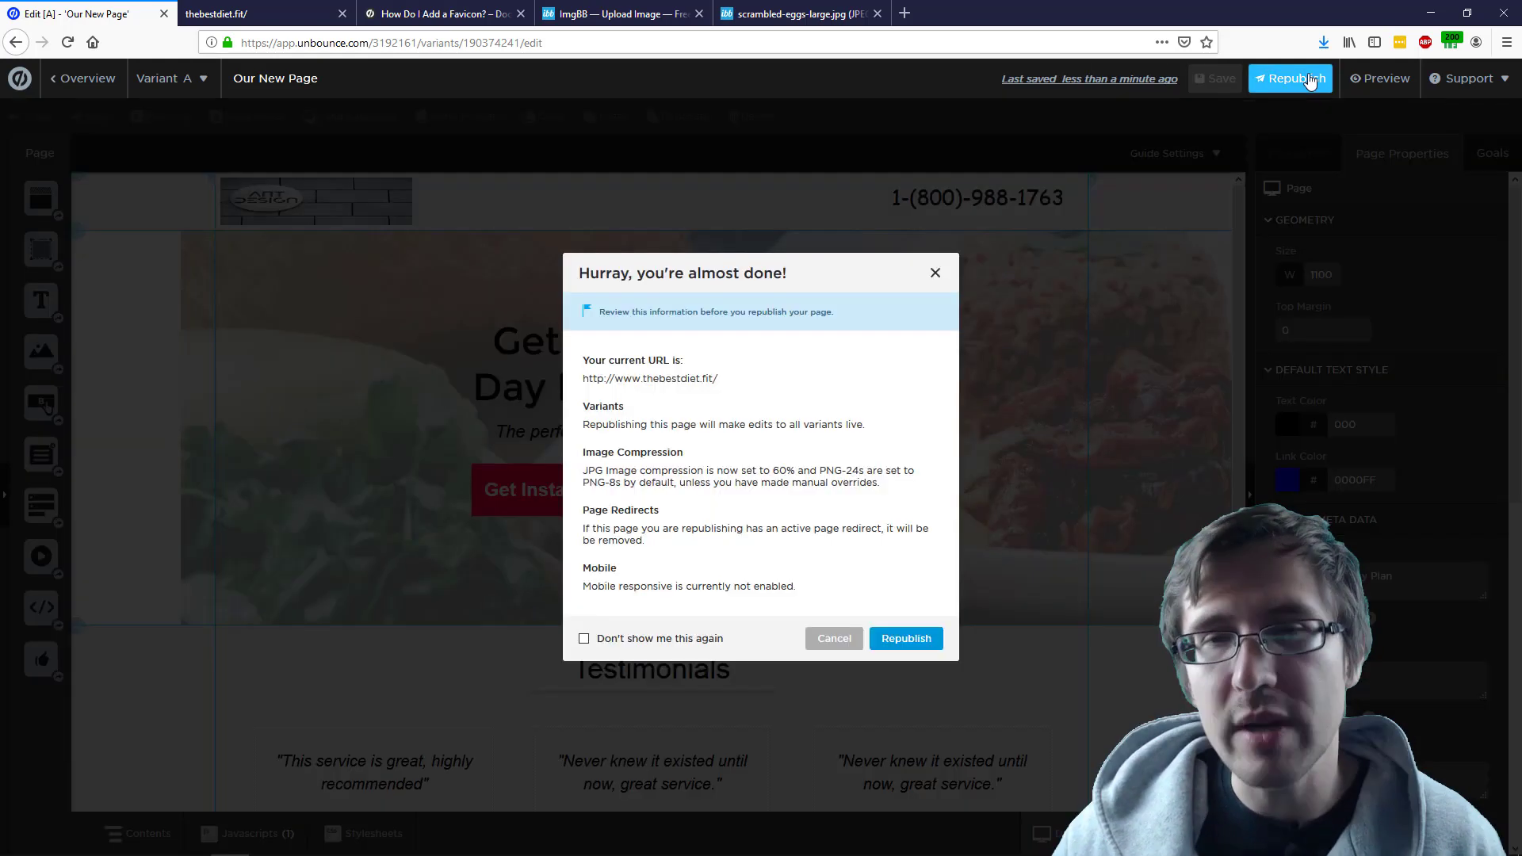
pyautogui.click(903, 637)
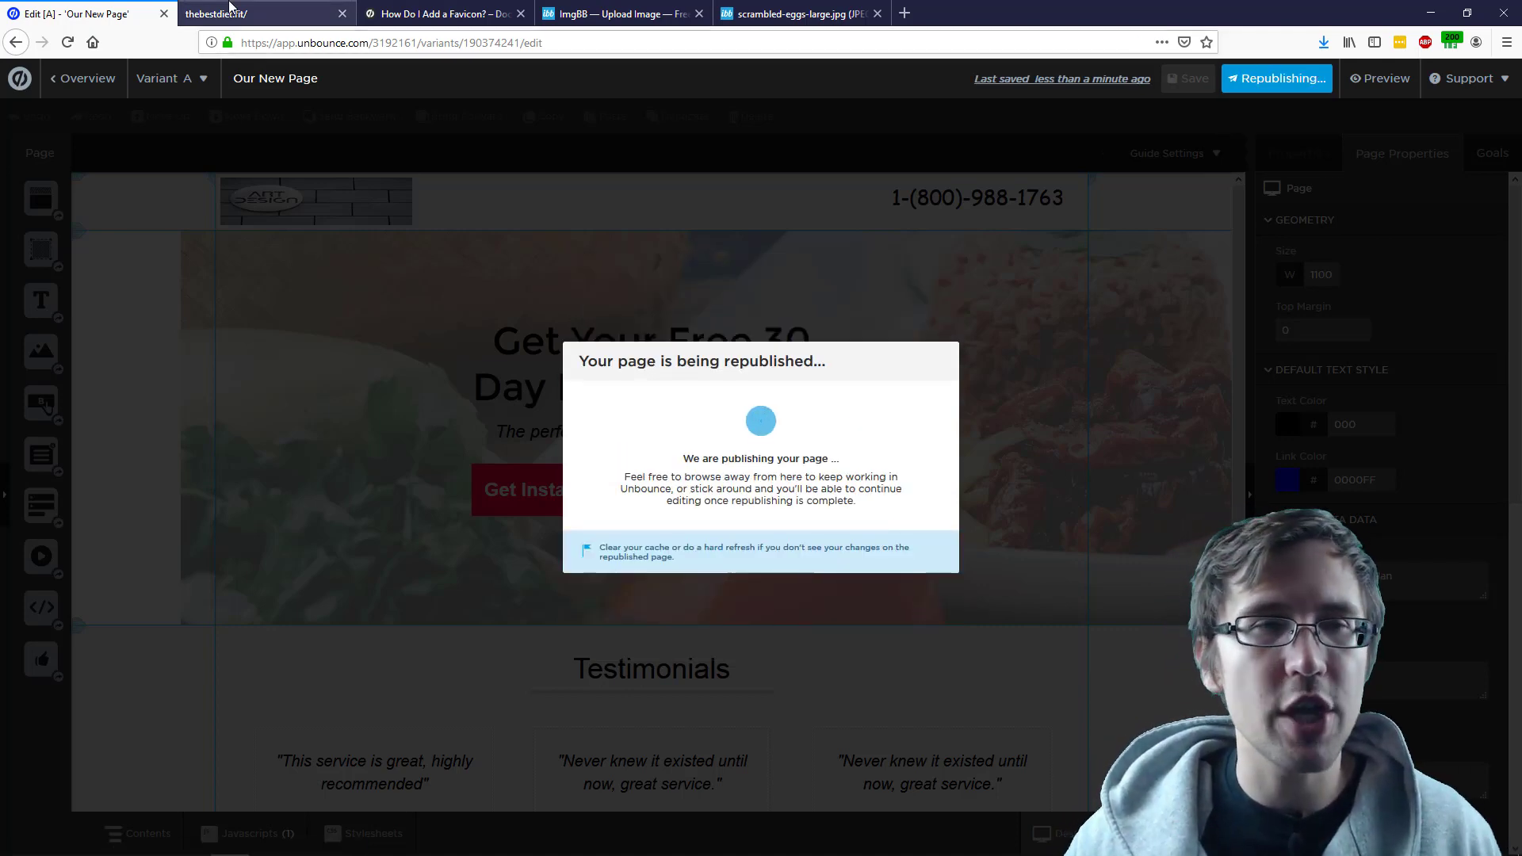
pyautogui.click(261, 13)
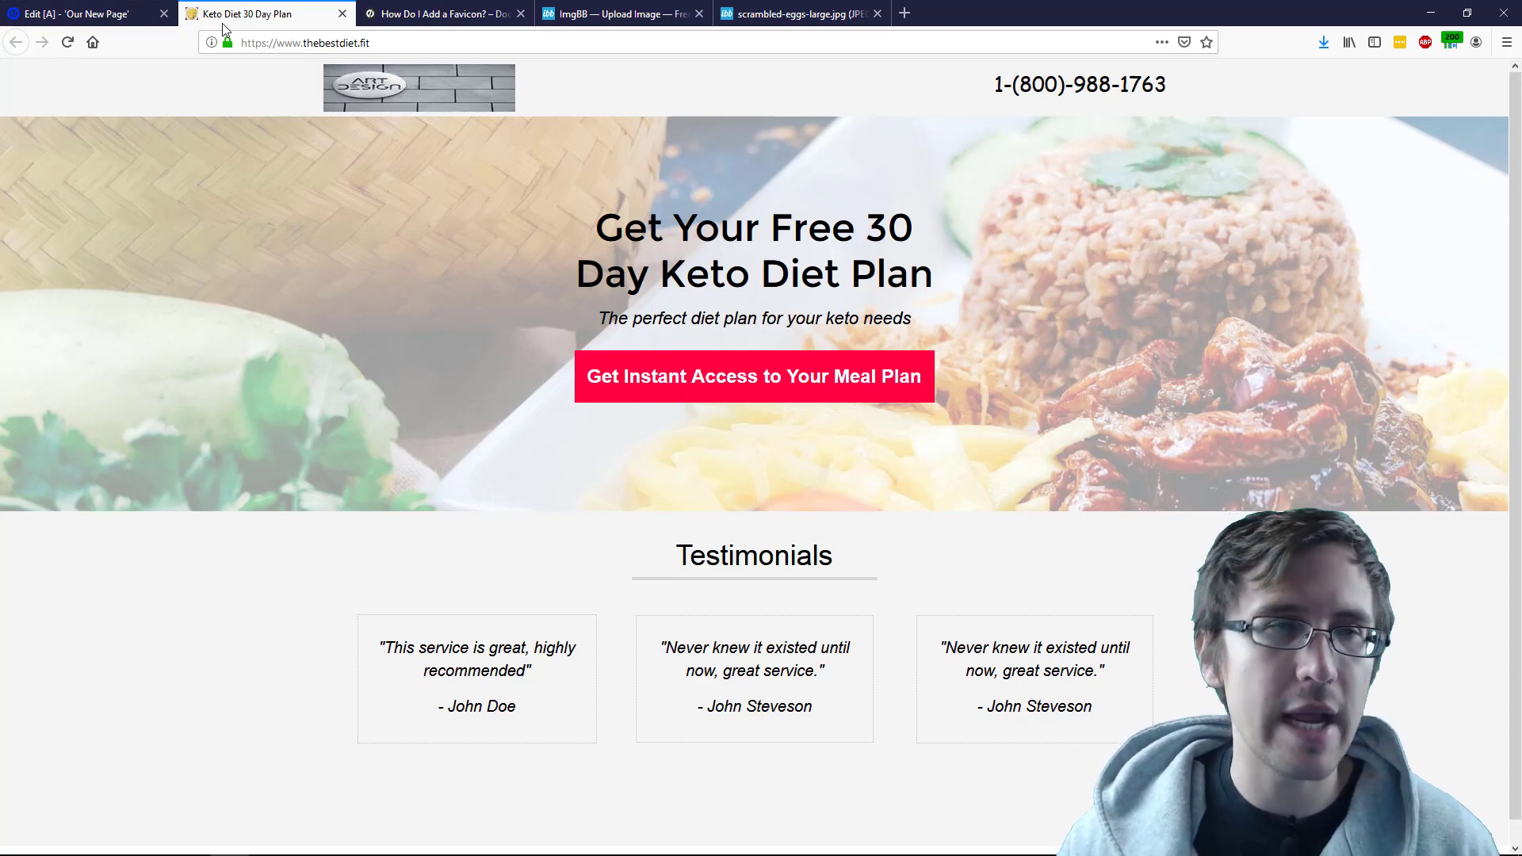
pyautogui.moveTo(257, 29)
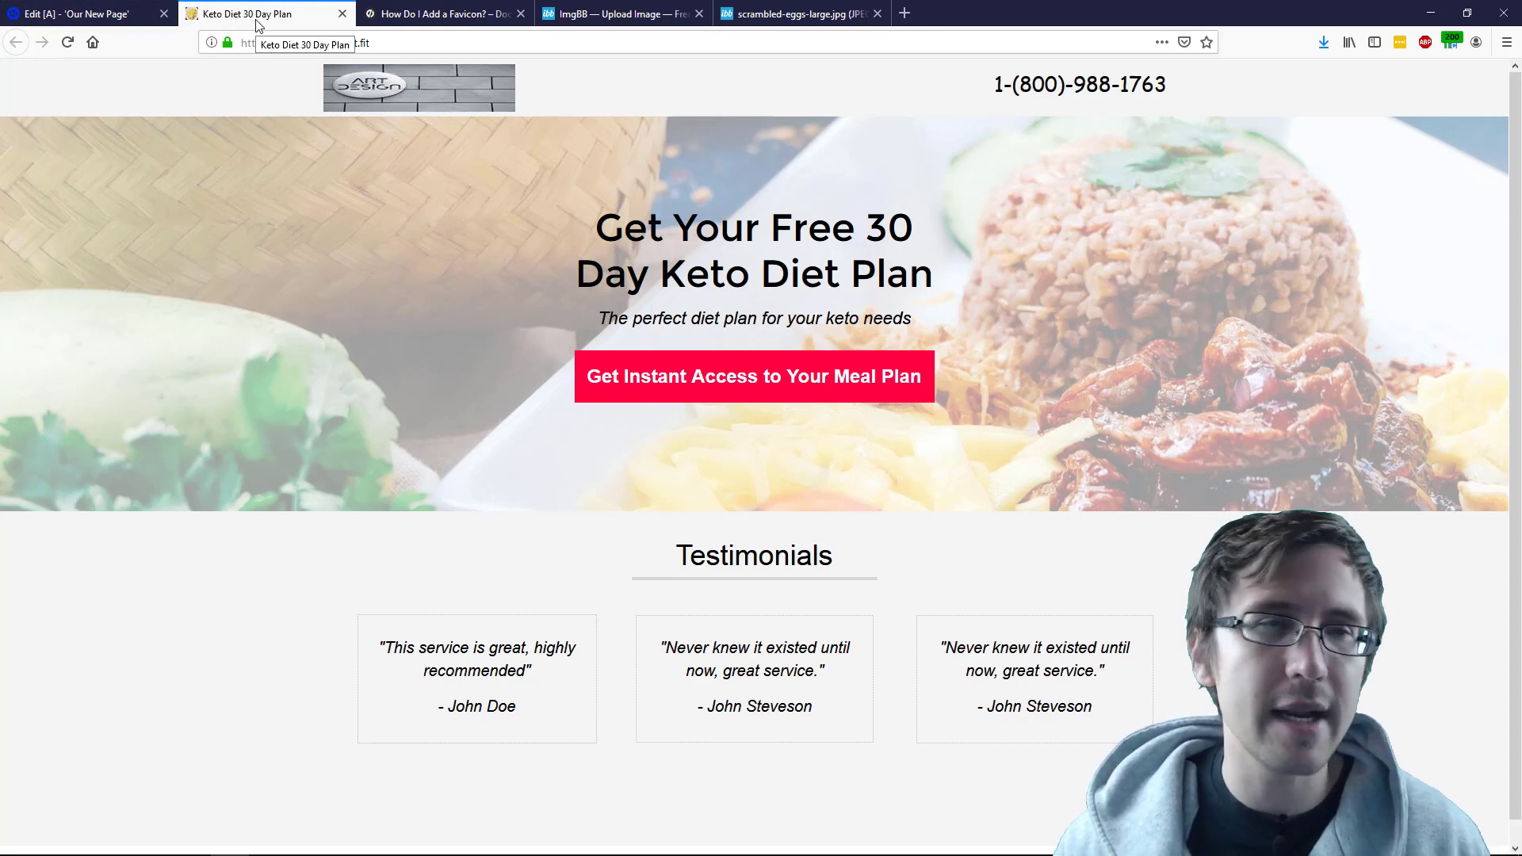